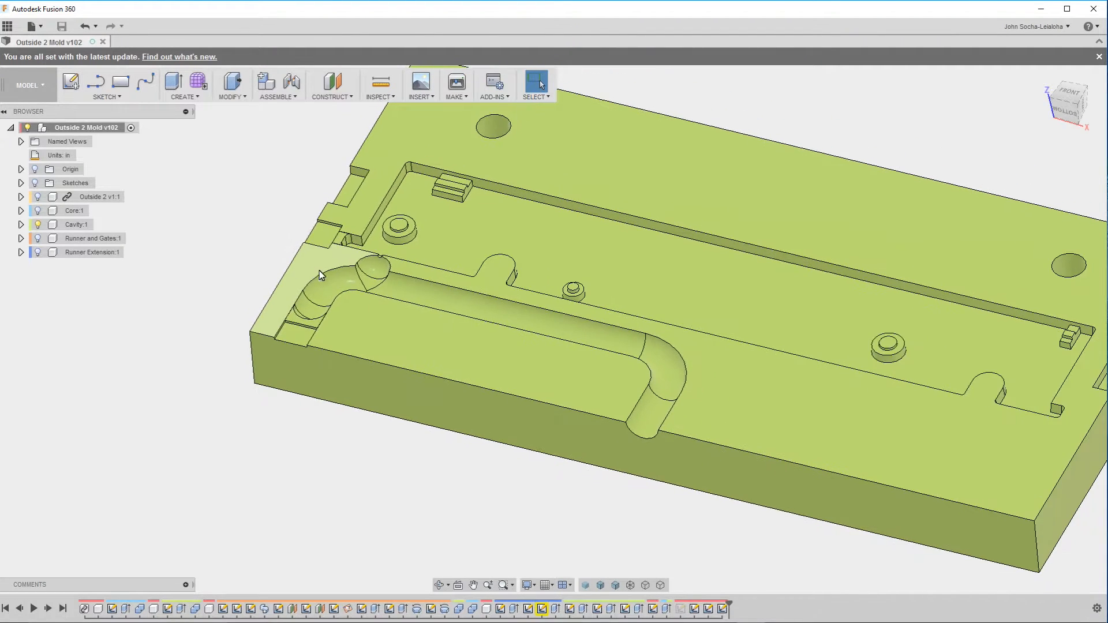
{"action": "mouse_move", "coordinate": [277, 267]}
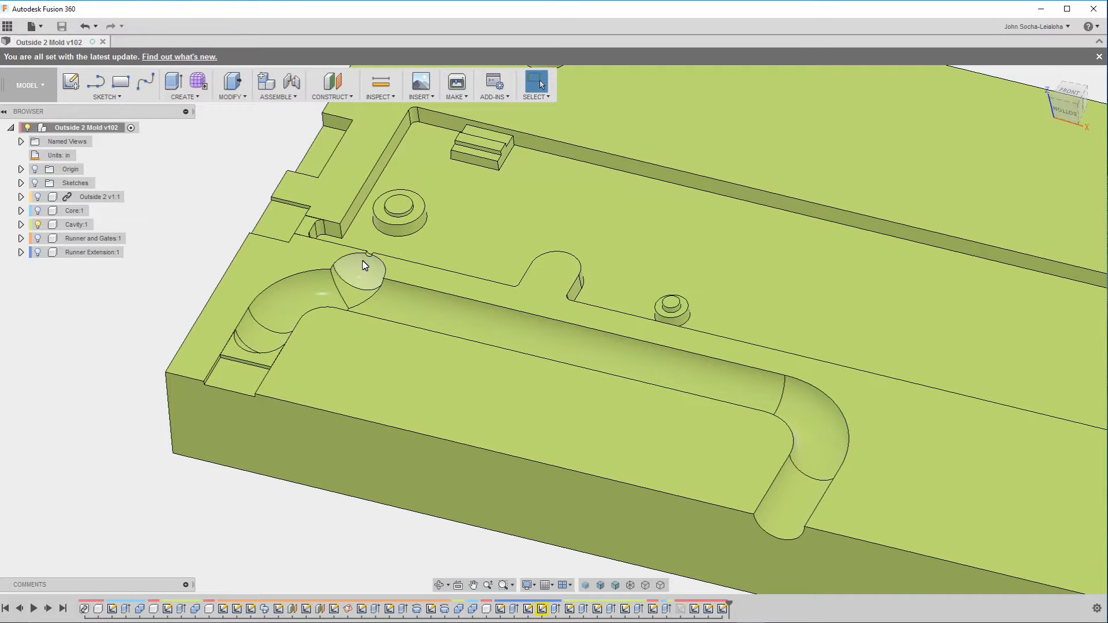
{"action": "mouse_move", "coordinate": [376, 269]}
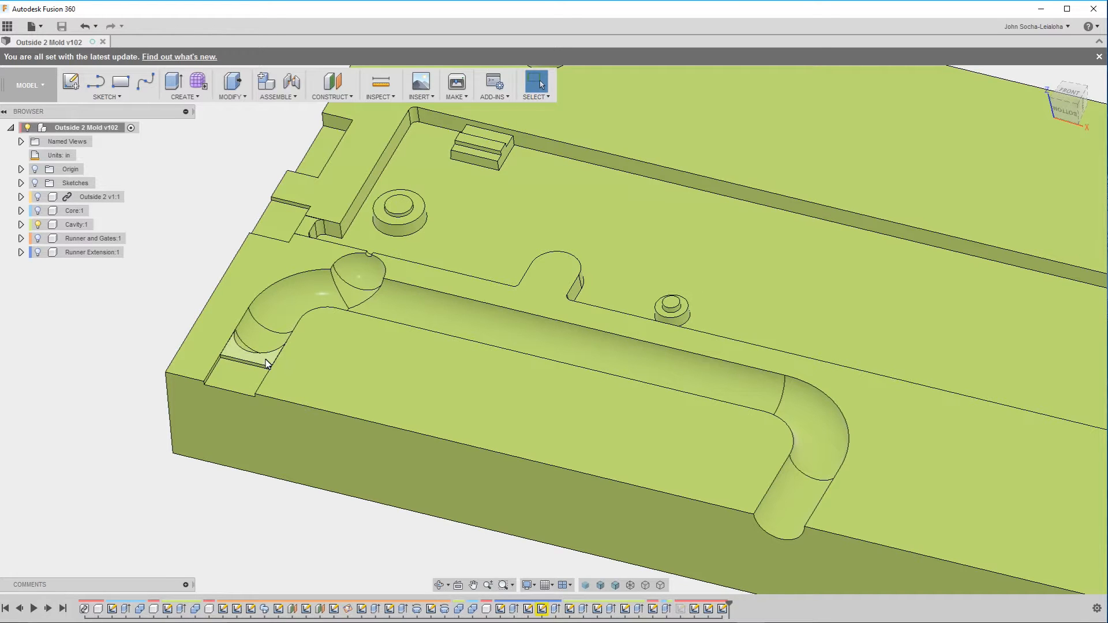
{"action": "mouse_move", "coordinate": [239, 358]}
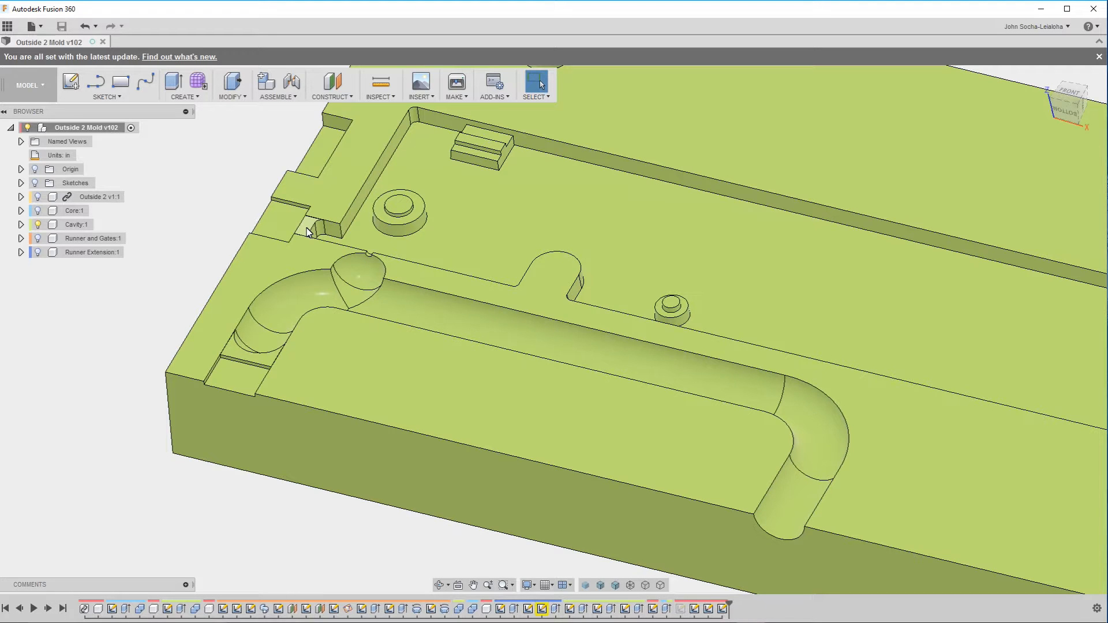
{"action": "mouse_move", "coordinate": [369, 259]}
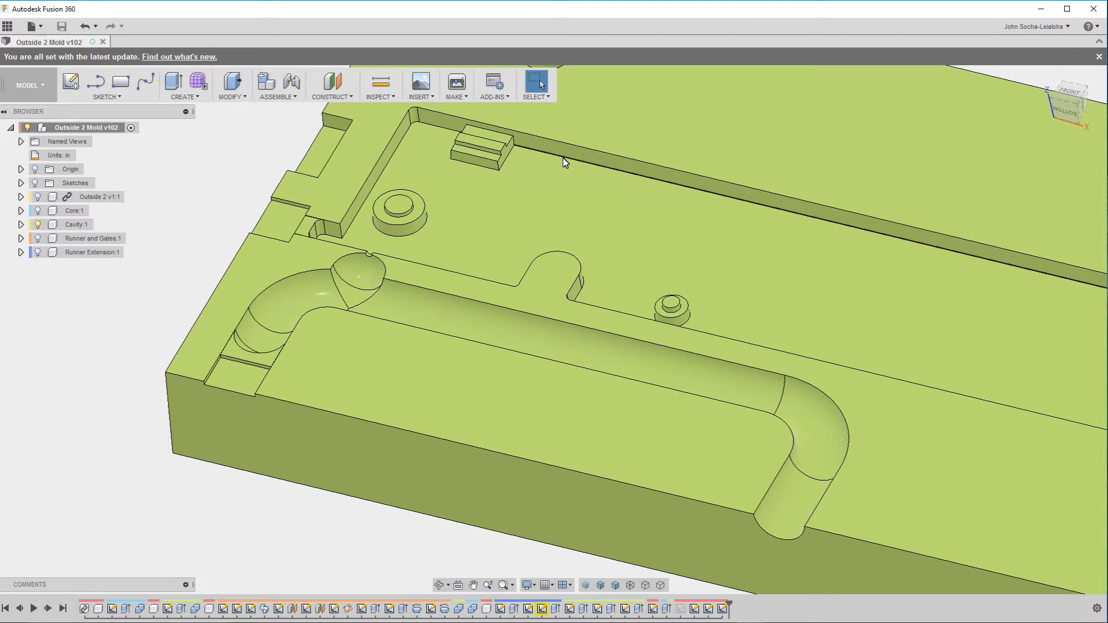
{"action": "mouse_move", "coordinate": [554, 158]}
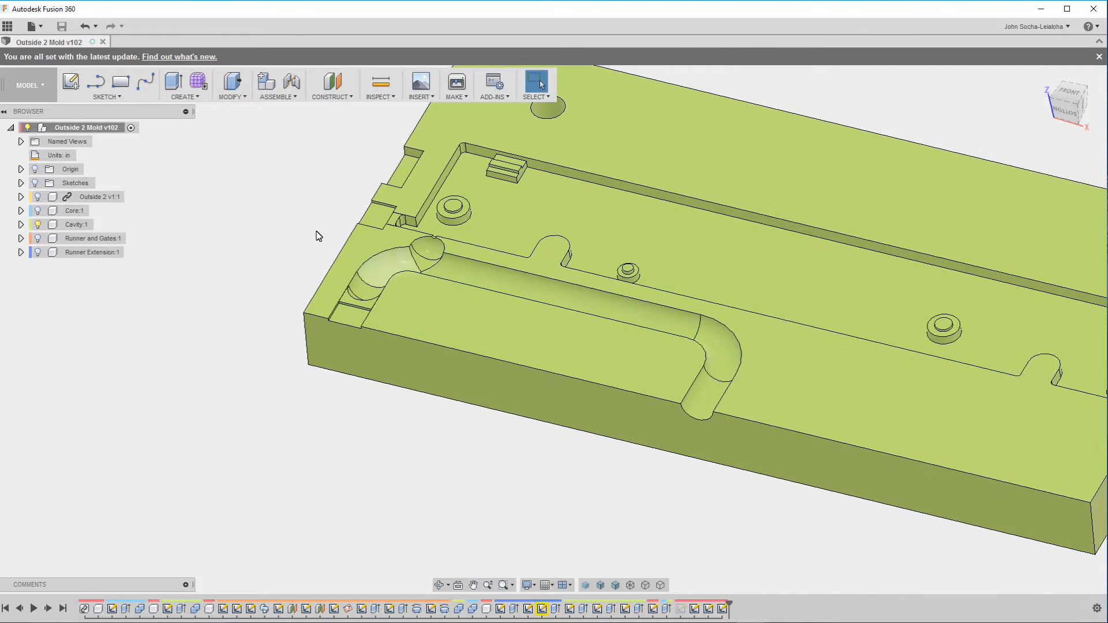
Step: Activate the Runner and Gates component under Outside 2, then select and inspect a runner face
{"action": "left_click", "coordinate": [90, 197]}
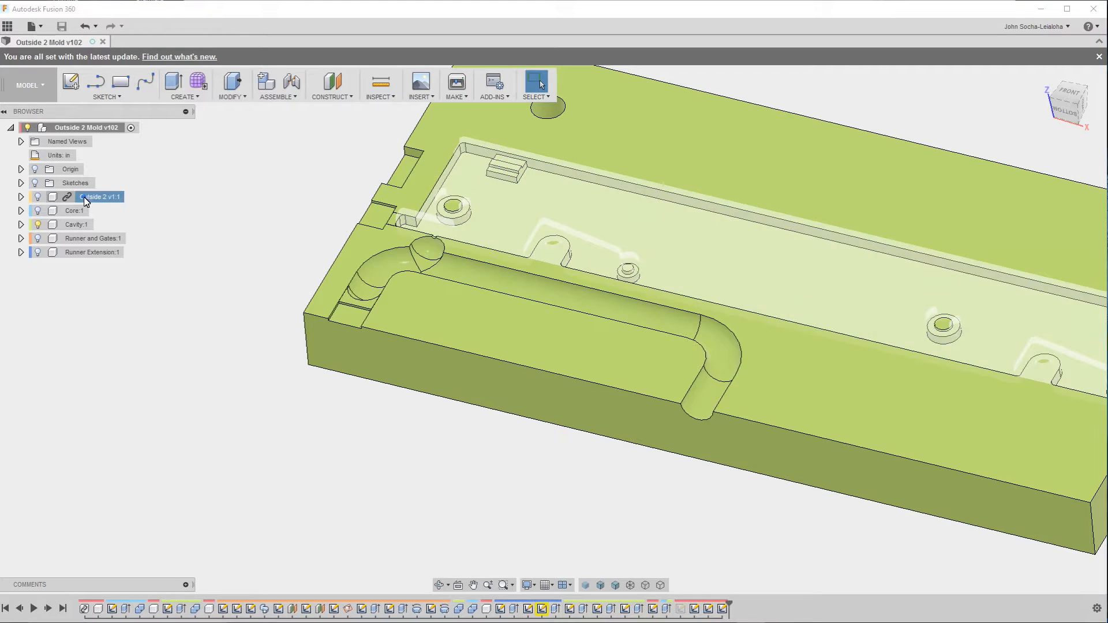
{"action": "left_click", "coordinate": [93, 239]}
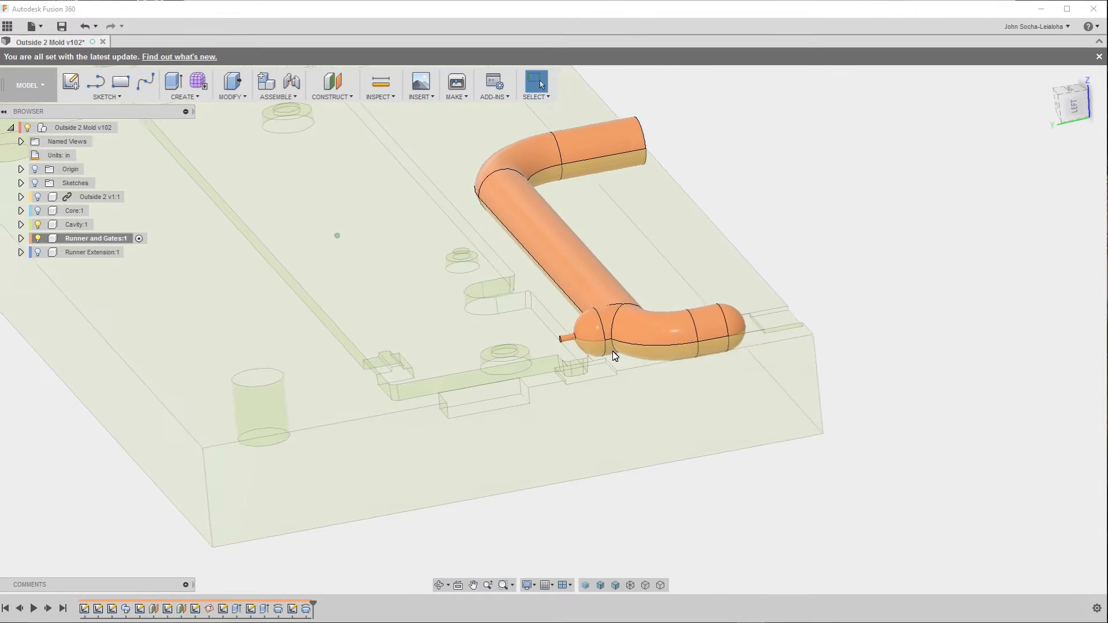
{"action": "left_click", "coordinate": [607, 326]}
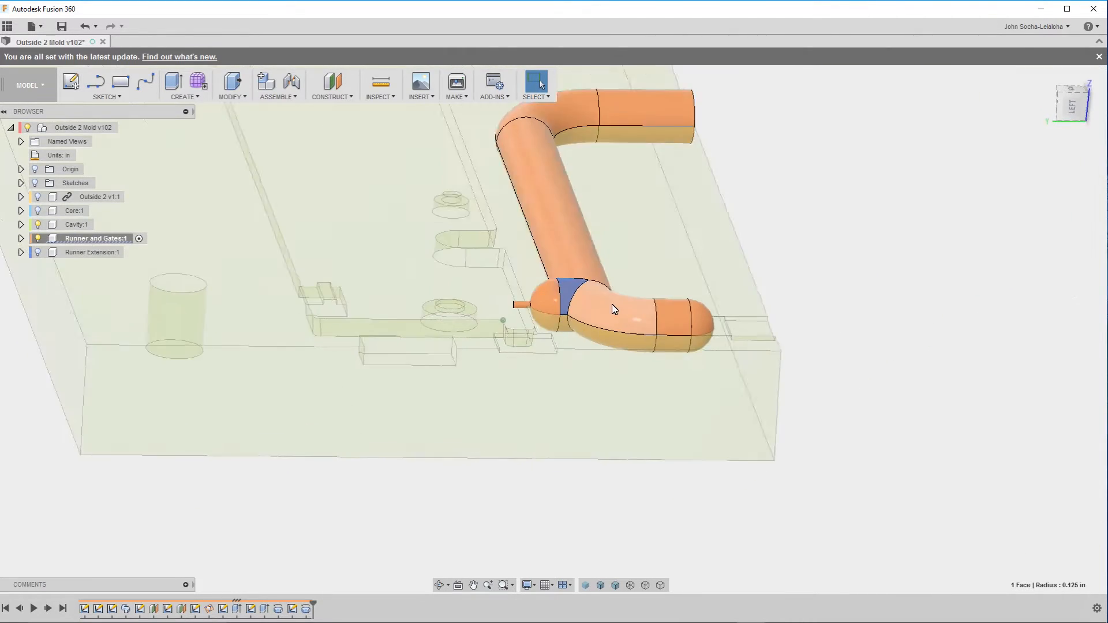
{"action": "left_click_drag", "start_coordinate": [608, 304], "coordinate": [424, 332]}
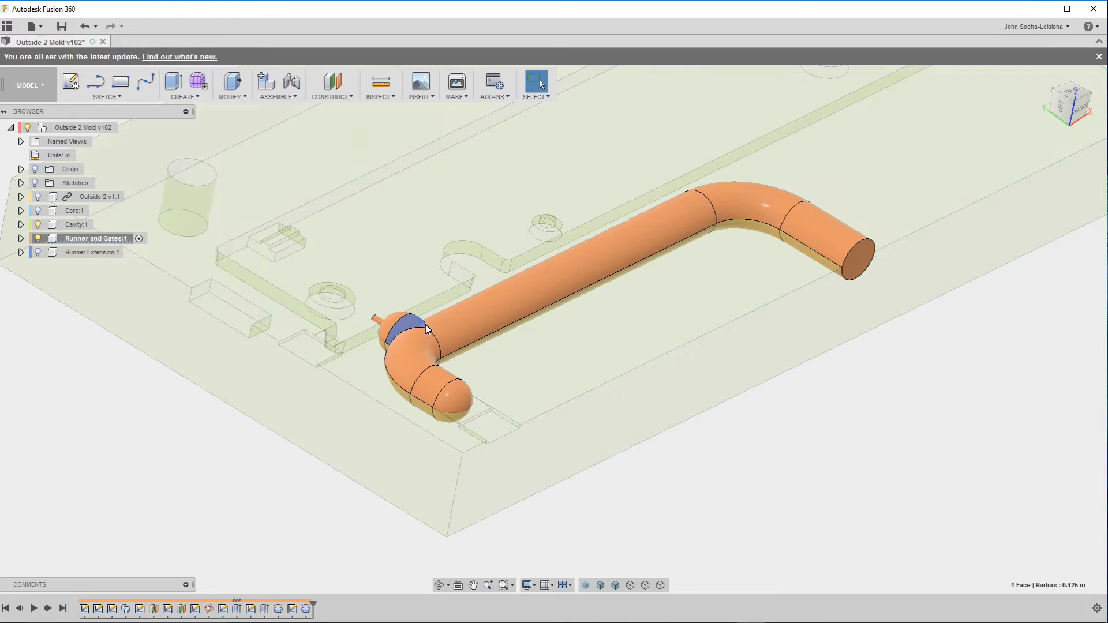
{"action": "mouse_move", "coordinate": [443, 354]}
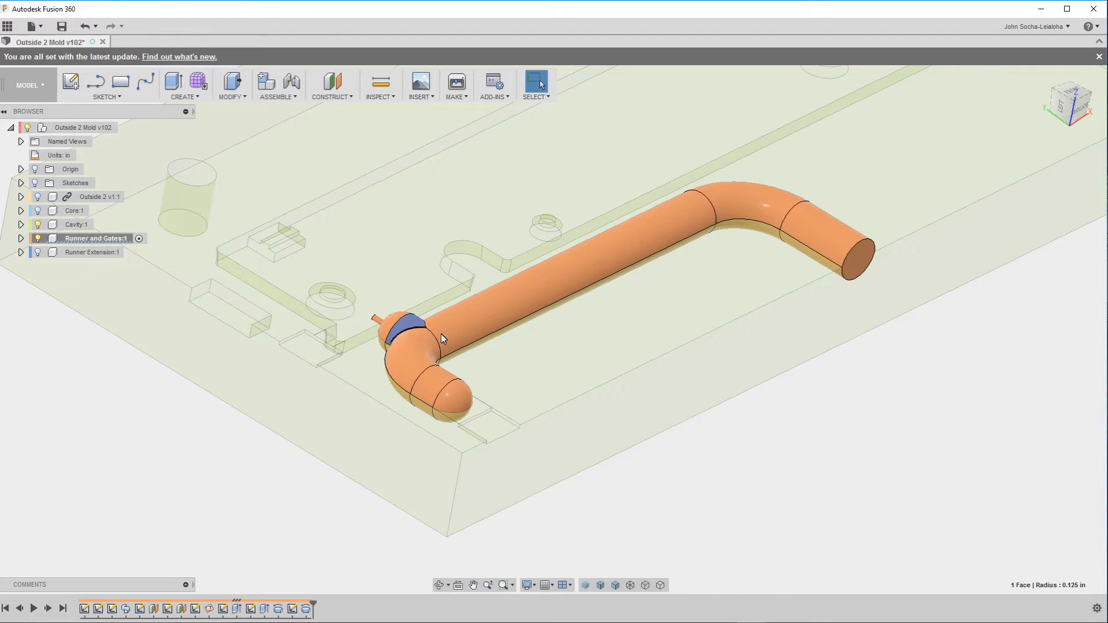
{"action": "mouse_move", "coordinate": [194, 376]}
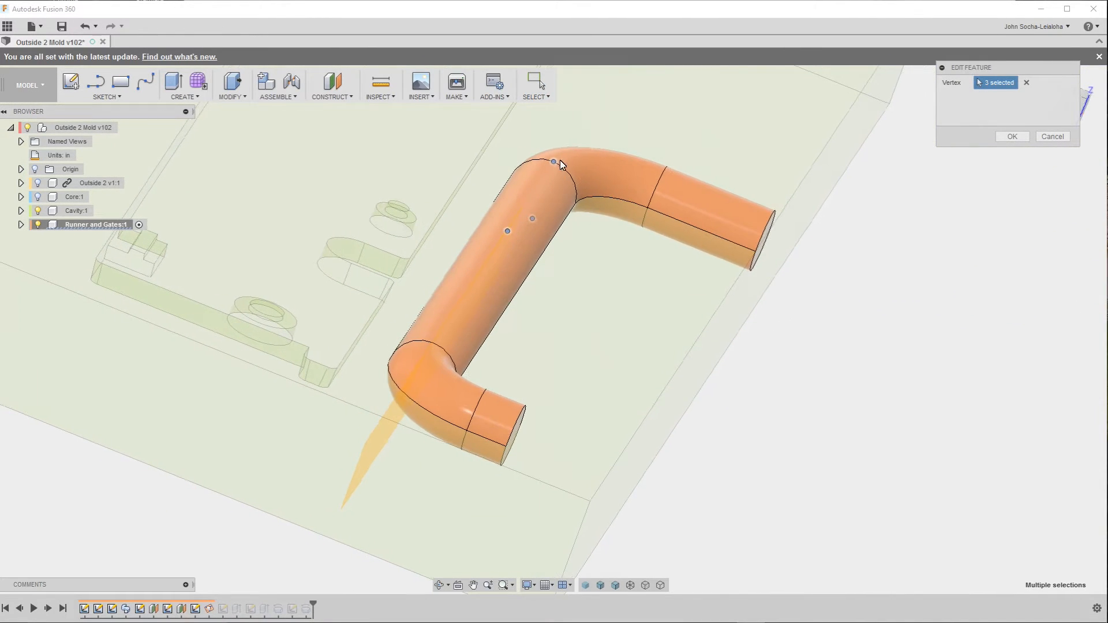
Step: Review the runner profile Sketch16 and redefine Plane4 through three vertices
{"action": "left_click_drag", "start_coordinate": [558, 282], "coordinate": [614, 289]}
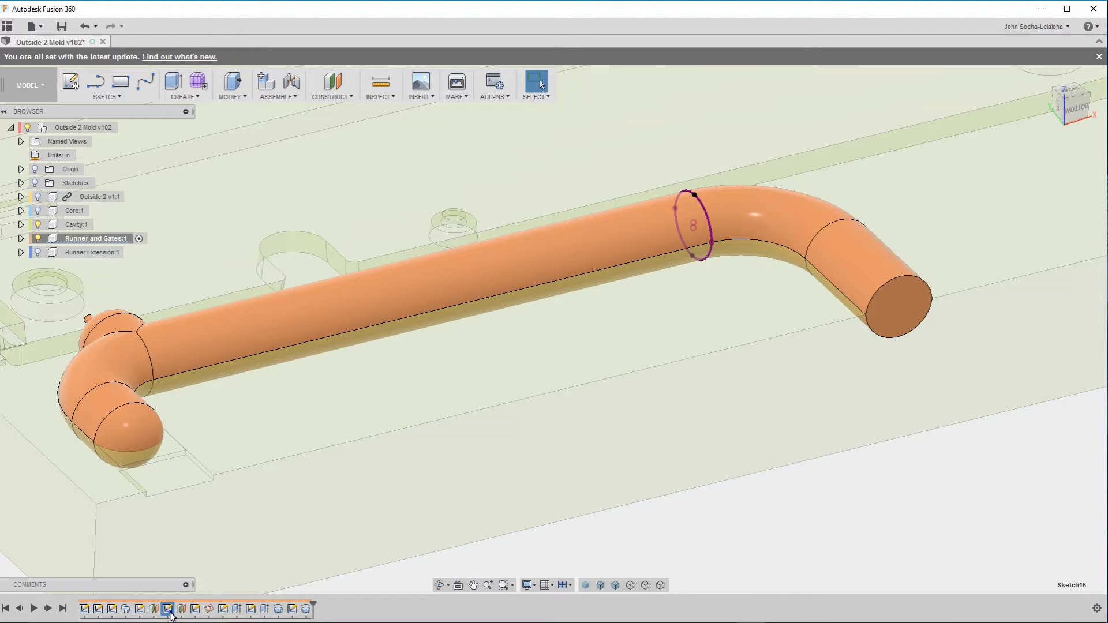
{"action": "right_click", "coordinate": [171, 608]}
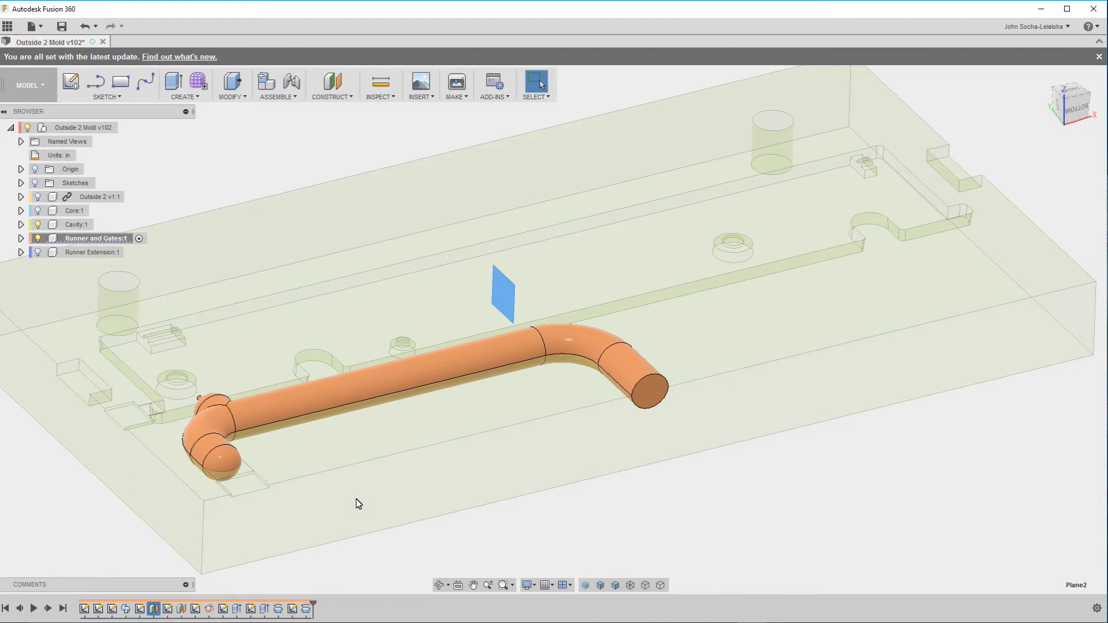
{"action": "mouse_move", "coordinate": [316, 335]}
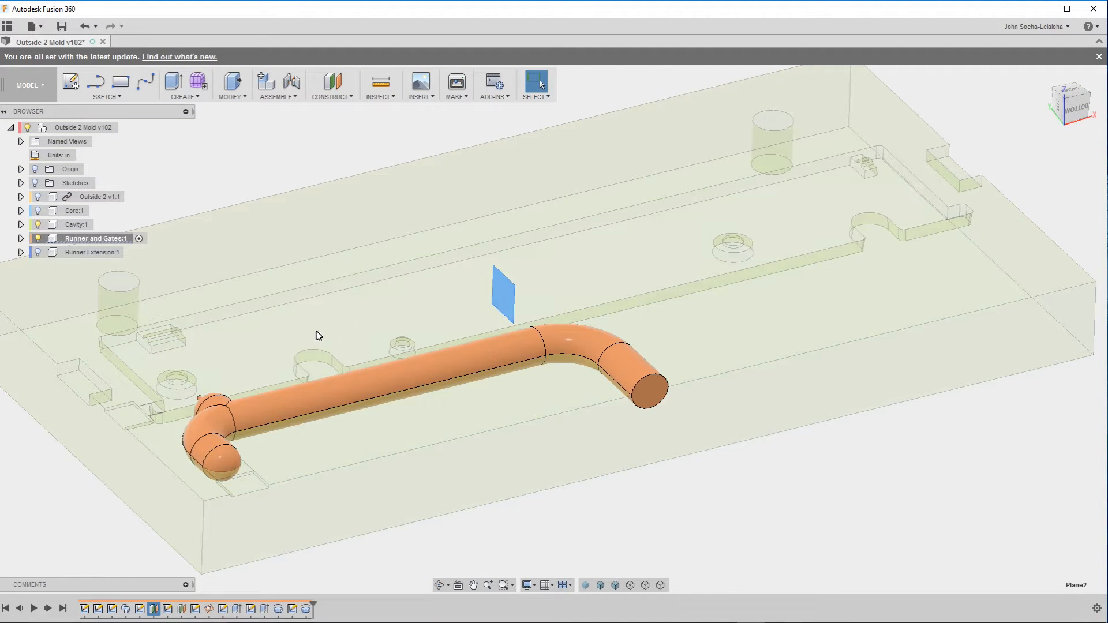
{"action": "mouse_move", "coordinate": [341, 449]}
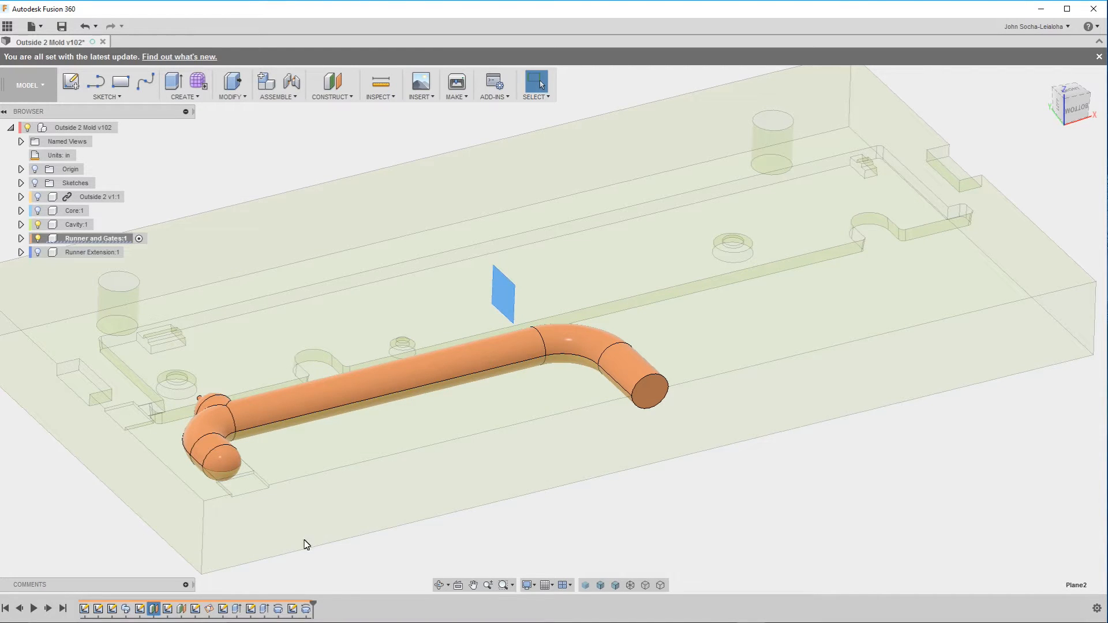
{"action": "left_click", "coordinate": [169, 609]}
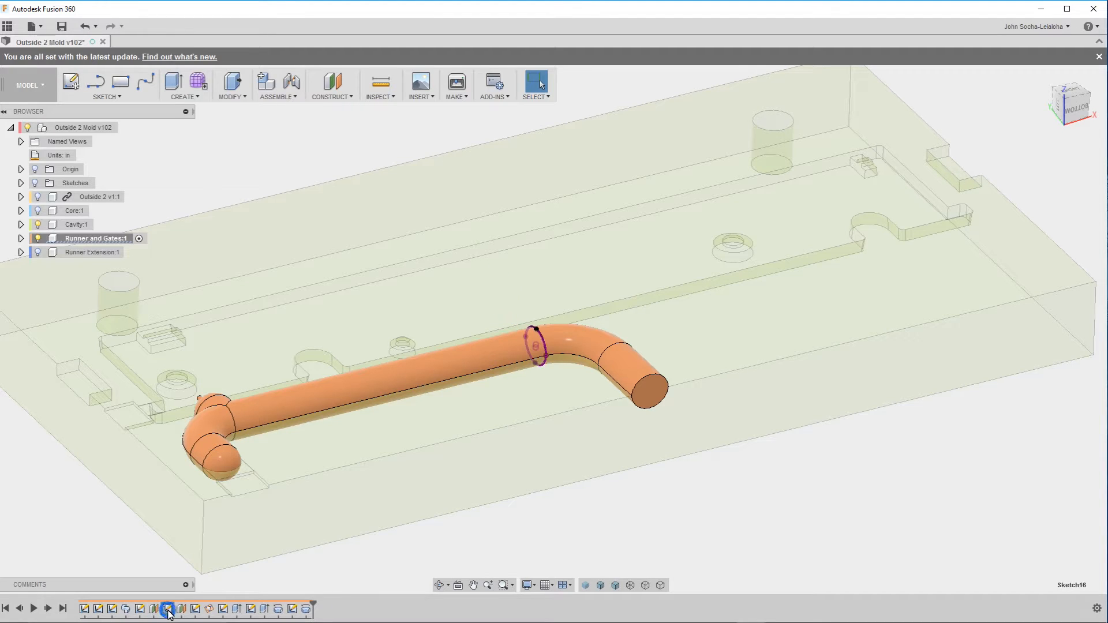
{"action": "right_click", "coordinate": [170, 609]}
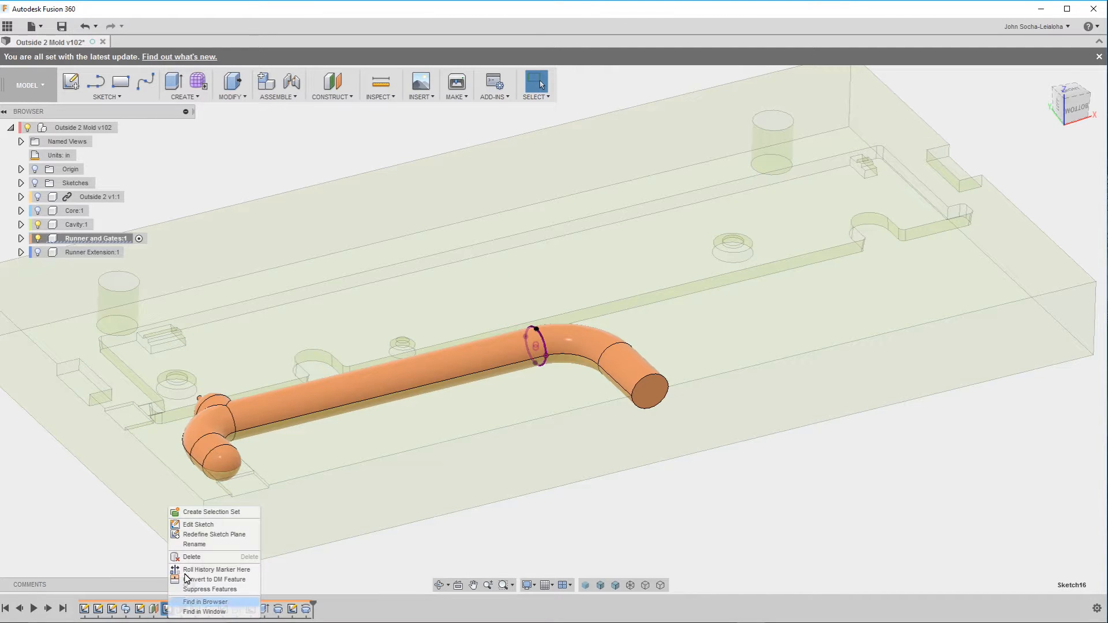
{"action": "left_click", "coordinate": [198, 525]}
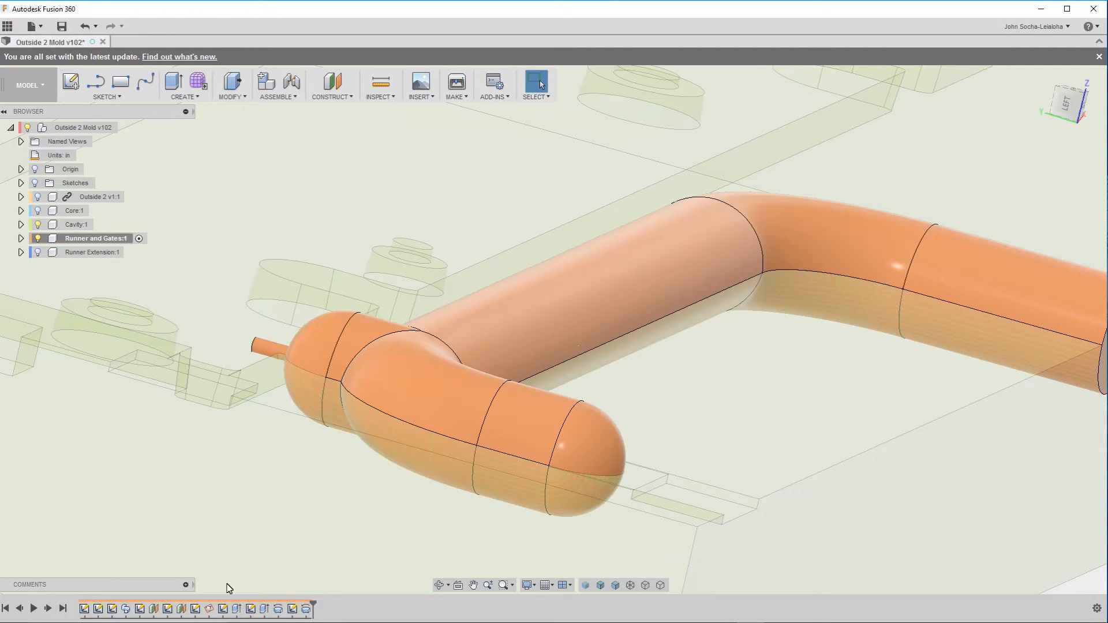
{"action": "left_click", "coordinate": [195, 608]}
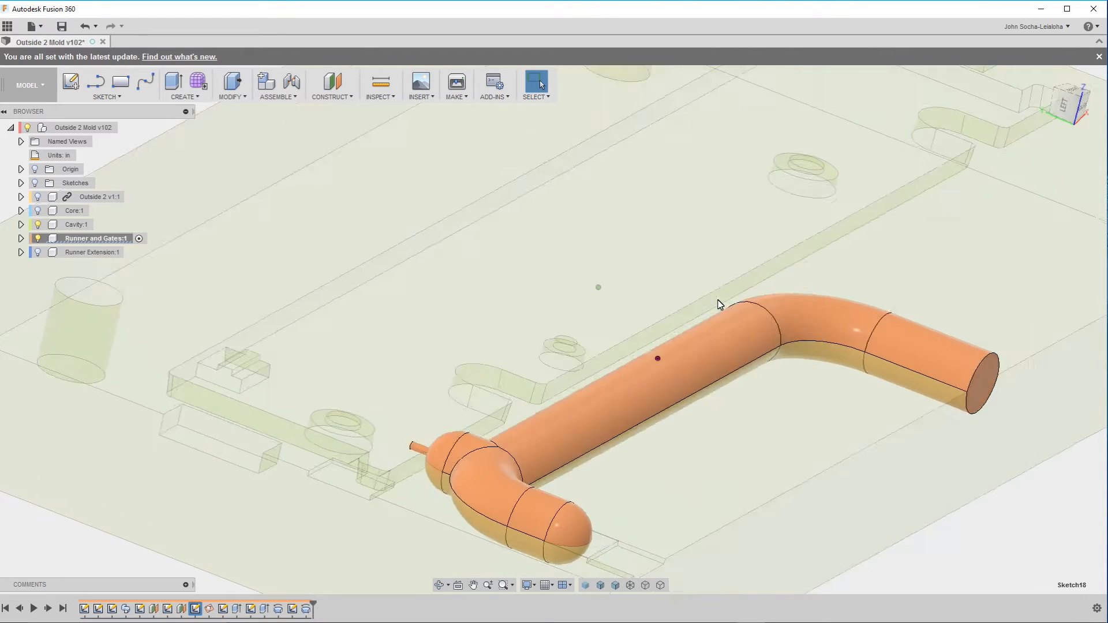
{"action": "left_click_drag", "start_coordinate": [720, 305], "coordinate": [721, 369]}
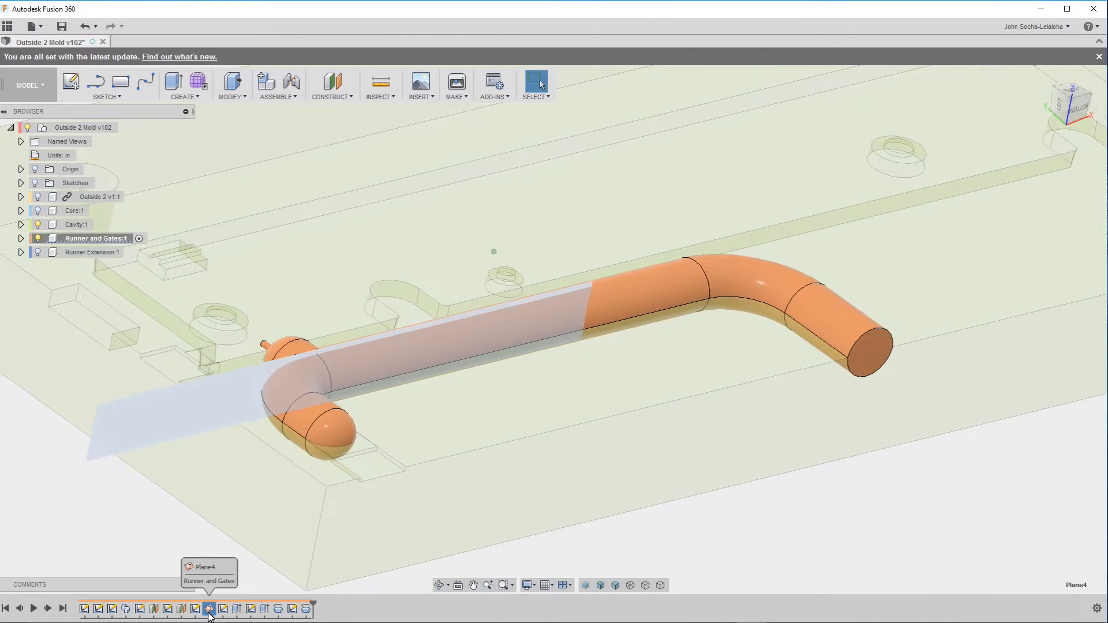
{"action": "left_click", "coordinate": [221, 607]}
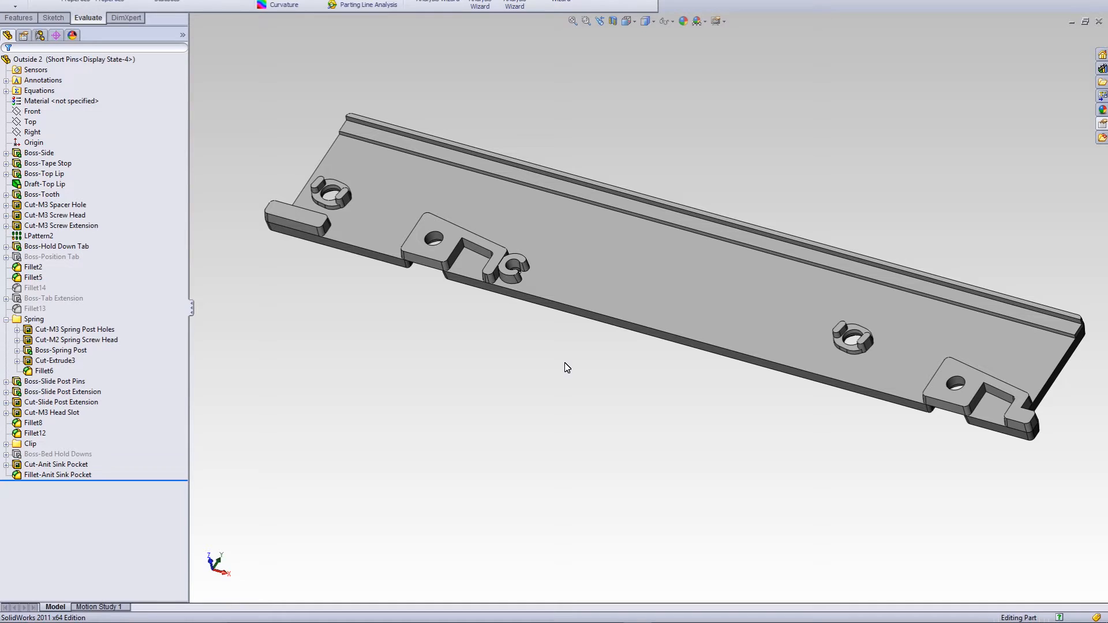
{"action": "mouse_move", "coordinate": [540, 292]}
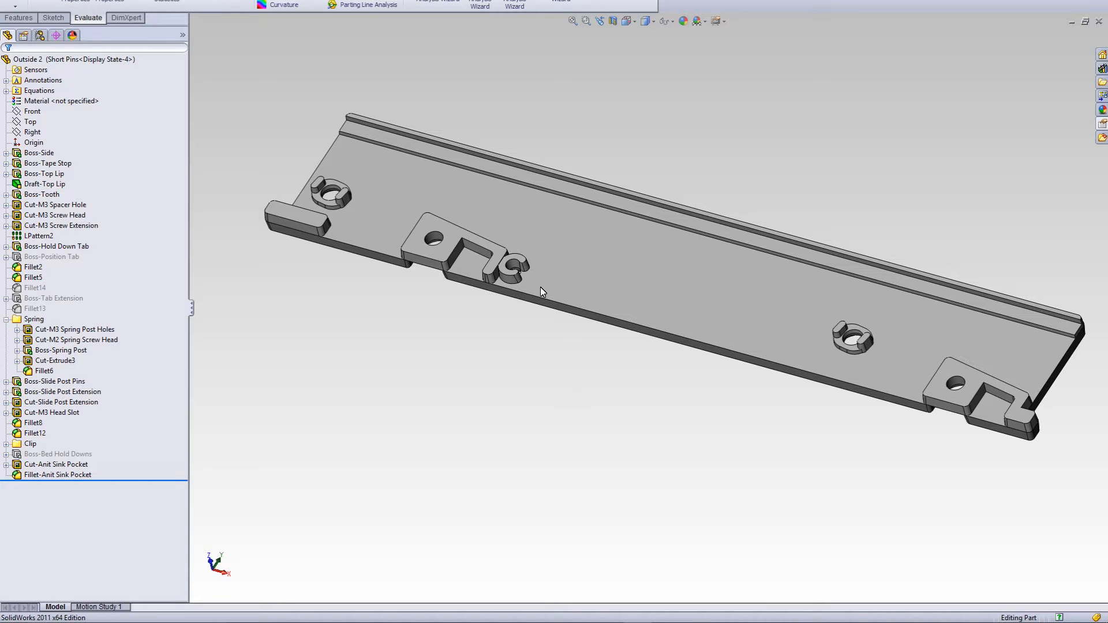
{"action": "mouse_move", "coordinate": [485, 271]}
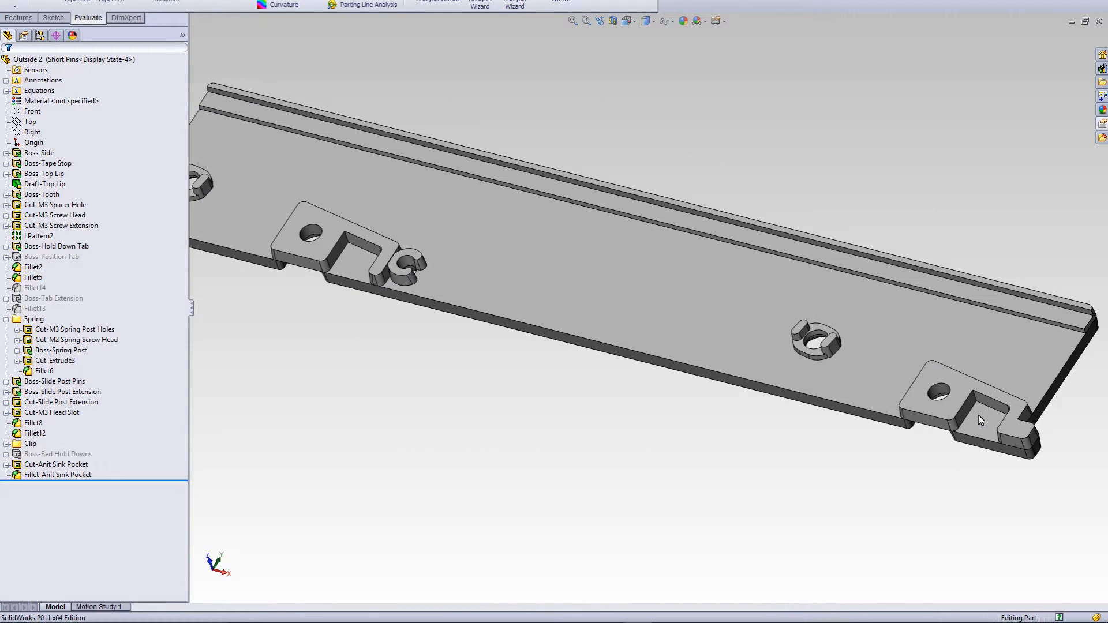
{"action": "mouse_move", "coordinate": [922, 436]}
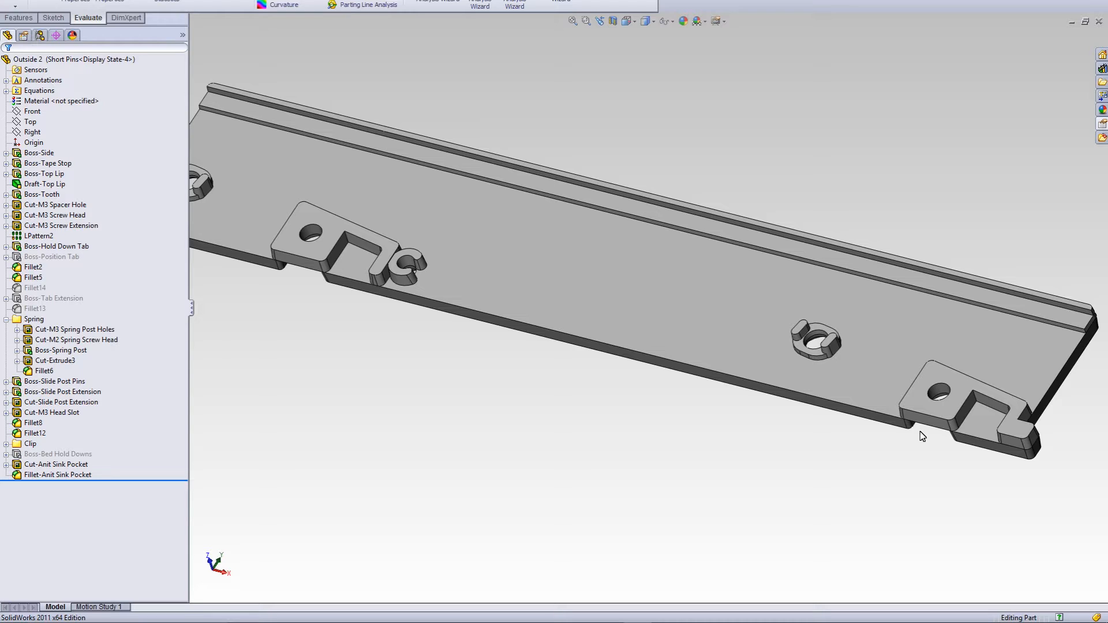
{"action": "mouse_move", "coordinate": [366, 267]}
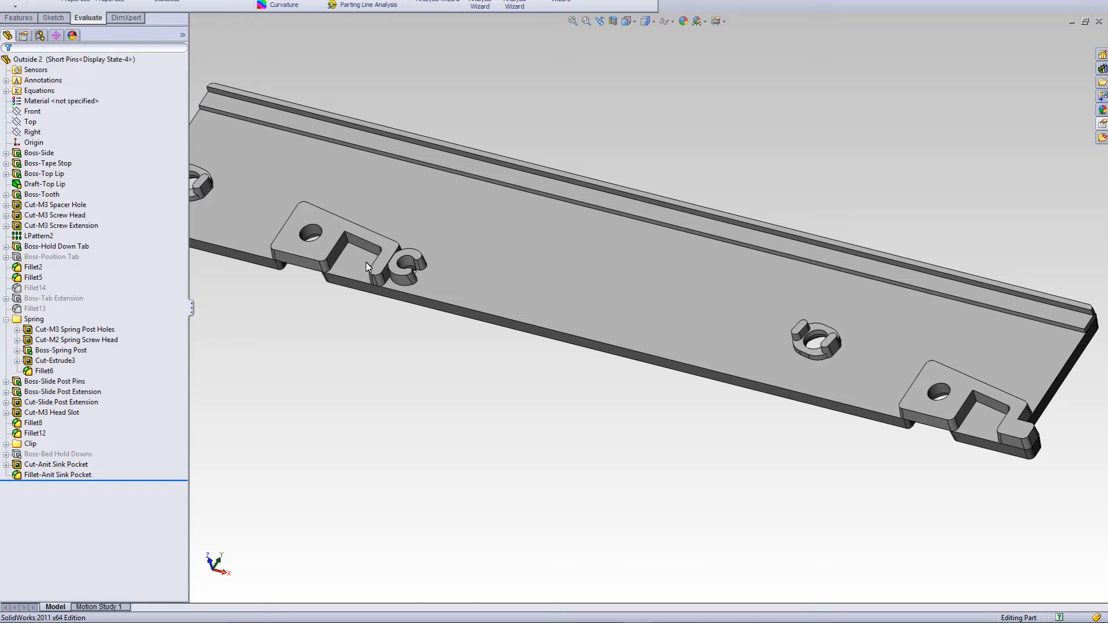
{"action": "mouse_move", "coordinate": [895, 378]}
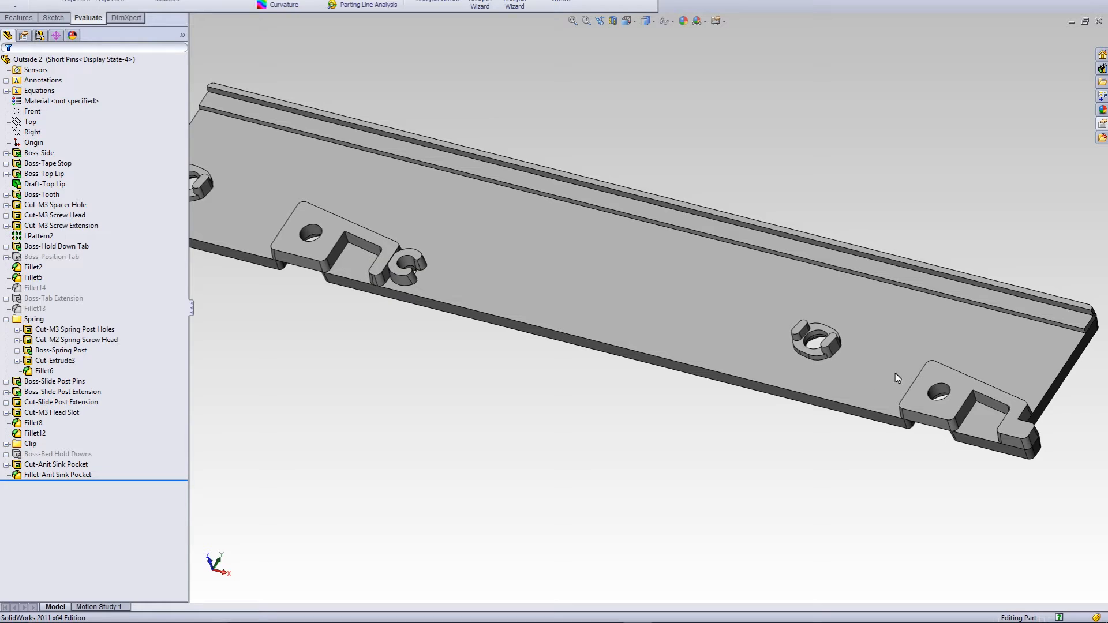
{"action": "mouse_move", "coordinate": [403, 336]}
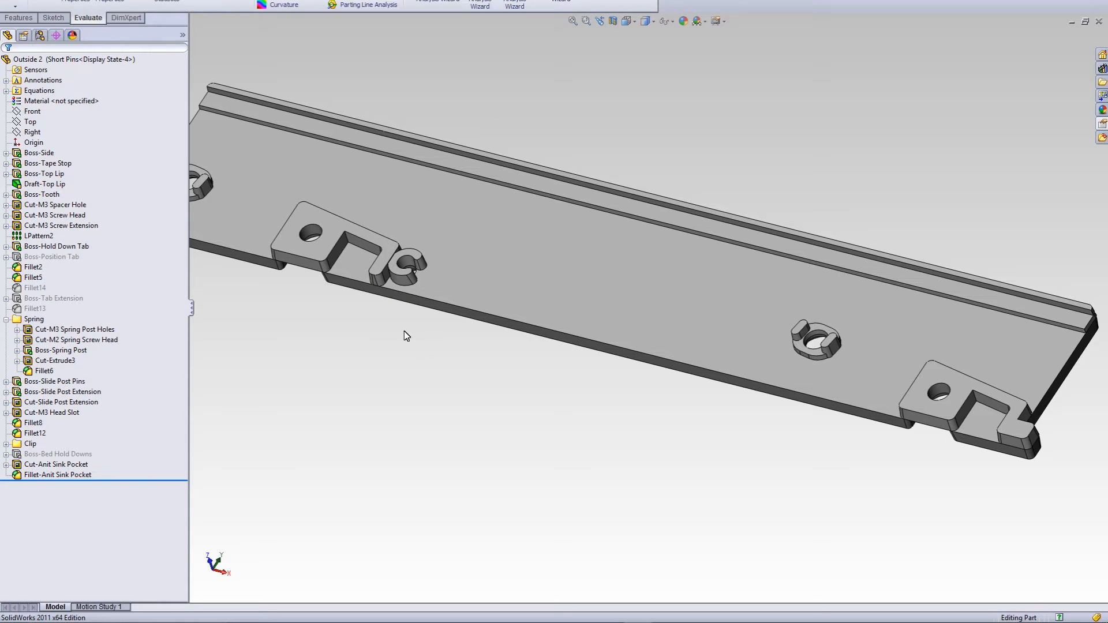
{"action": "mouse_move", "coordinate": [346, 280]}
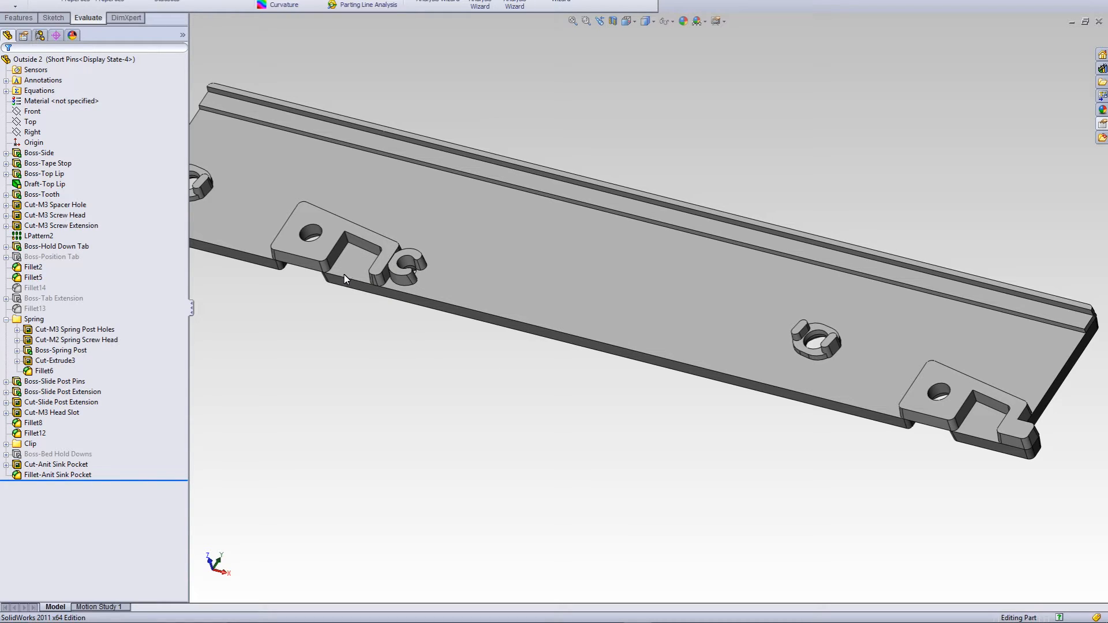
{"action": "mouse_move", "coordinate": [985, 420]}
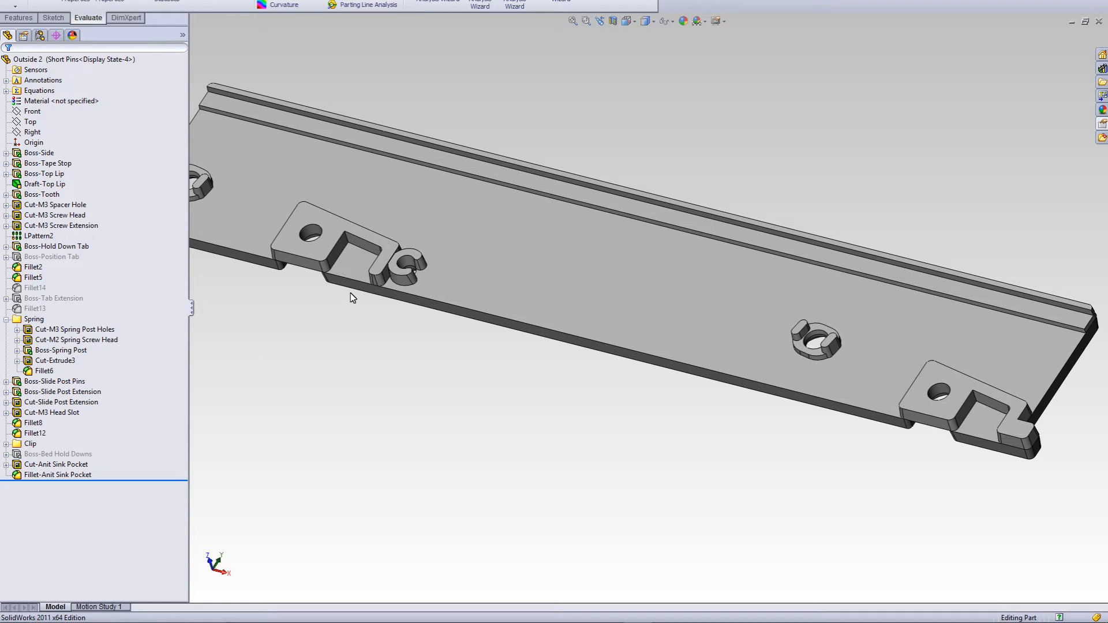
{"action": "mouse_move", "coordinate": [378, 270]}
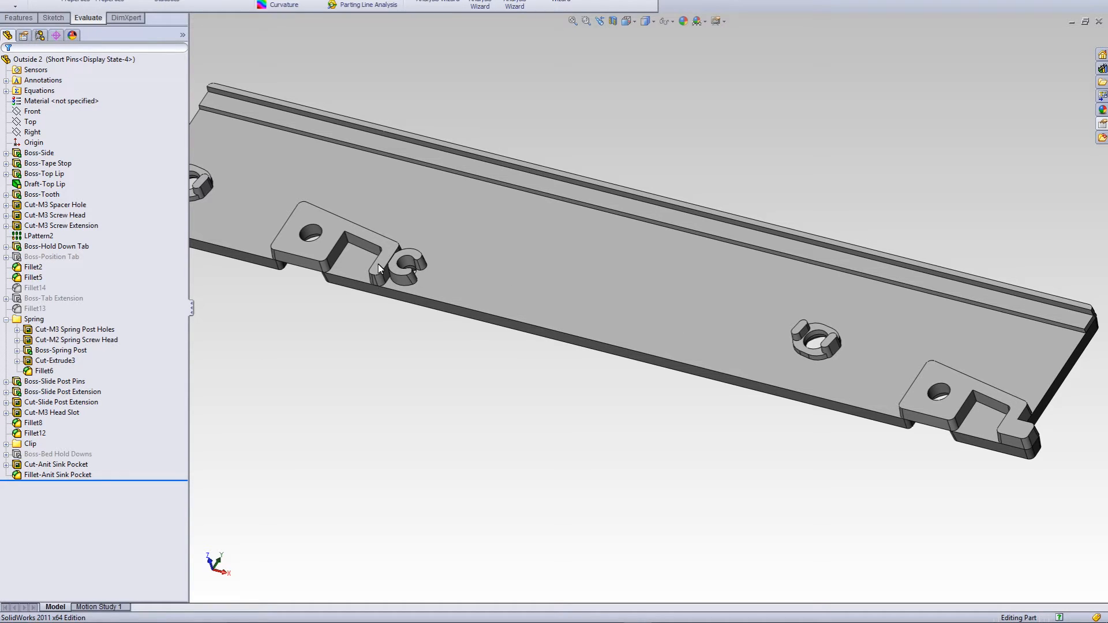
{"action": "mouse_move", "coordinate": [428, 337]}
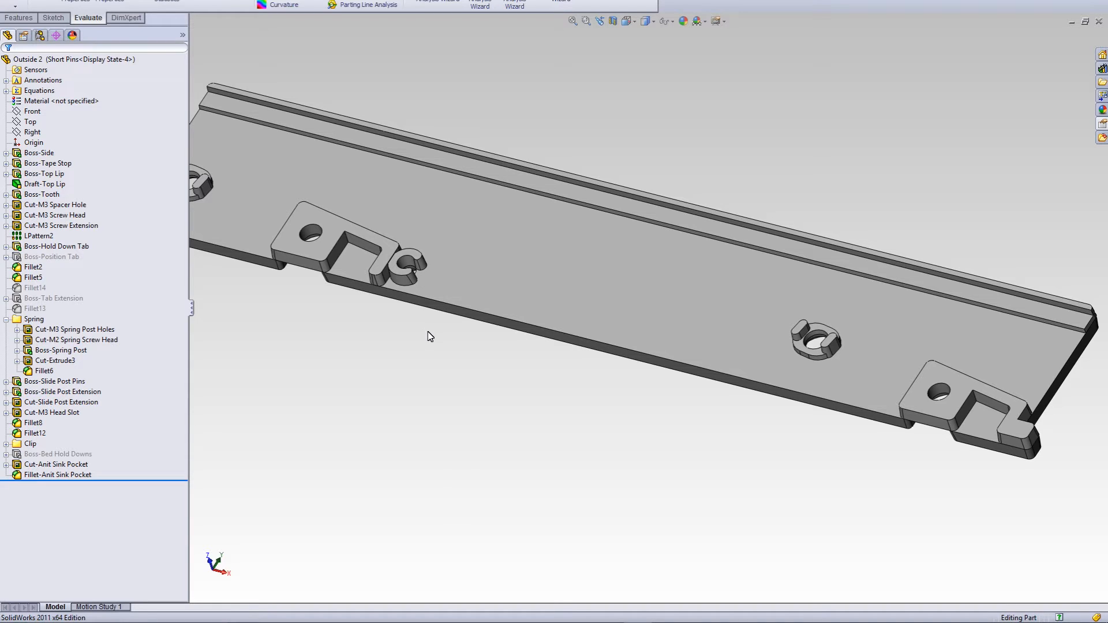
{"action": "mouse_move", "coordinate": [399, 464]}
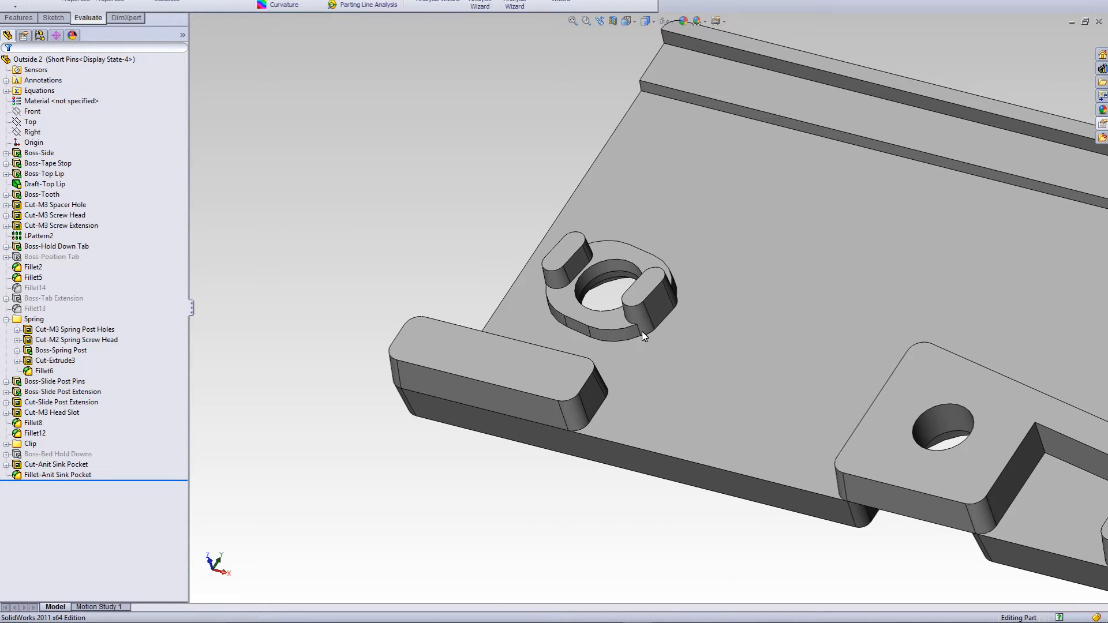
{"action": "mouse_move", "coordinate": [628, 258]}
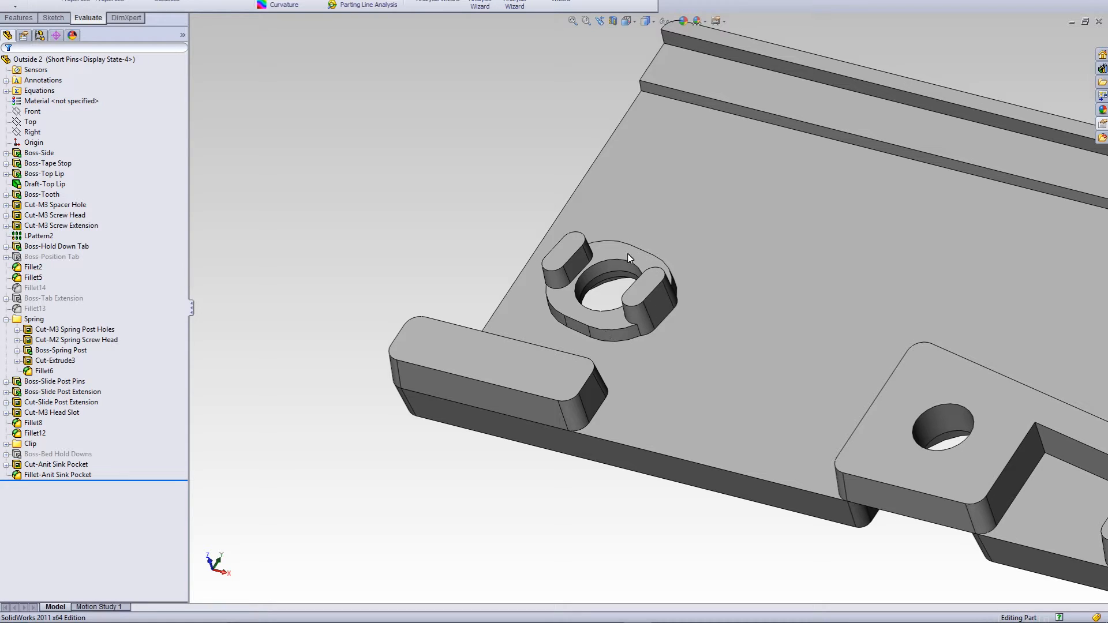
{"action": "left_click_drag", "start_coordinate": [629, 258], "coordinate": [561, 373]}
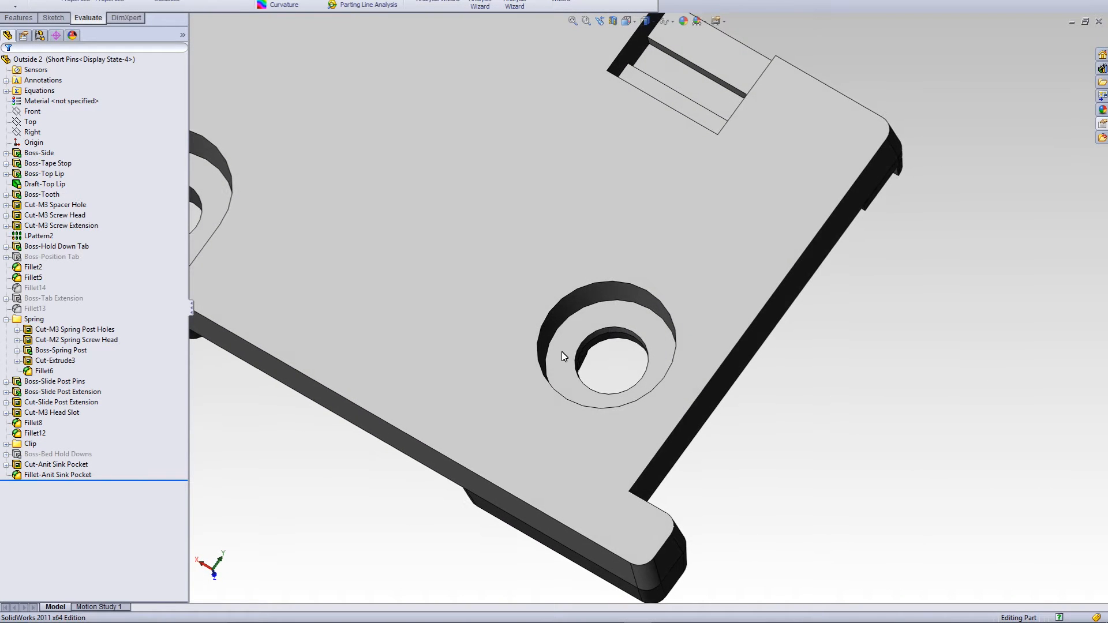
{"action": "left_click_drag", "start_coordinate": [561, 356], "coordinate": [636, 318]}
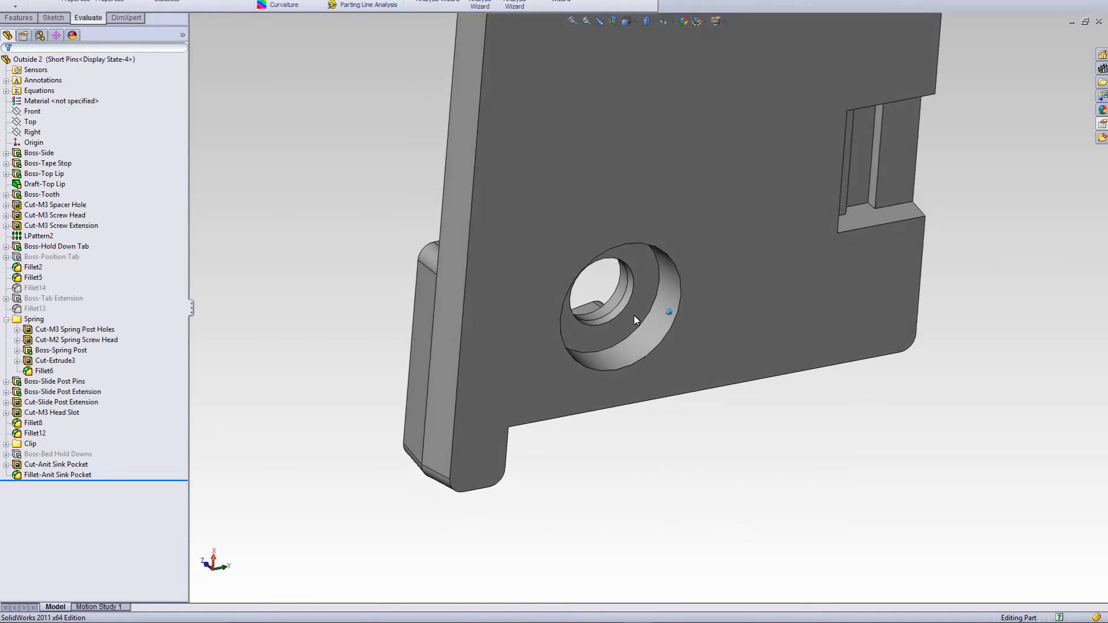
{"action": "left_click_drag", "start_coordinate": [636, 318], "coordinate": [625, 336]}
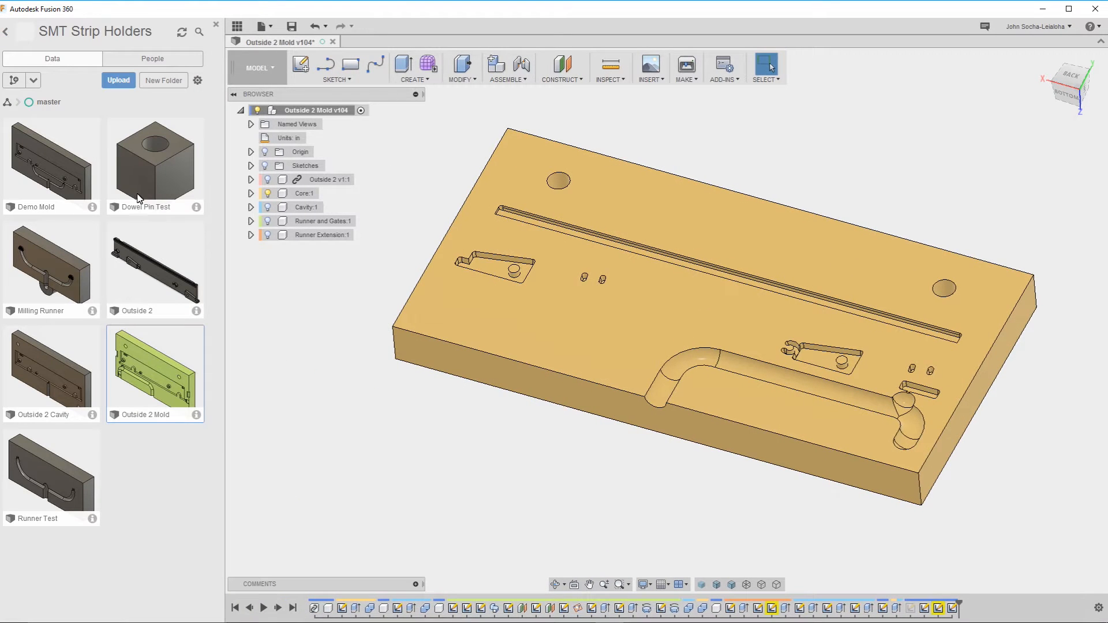
{"action": "mouse_move", "coordinate": [146, 400]}
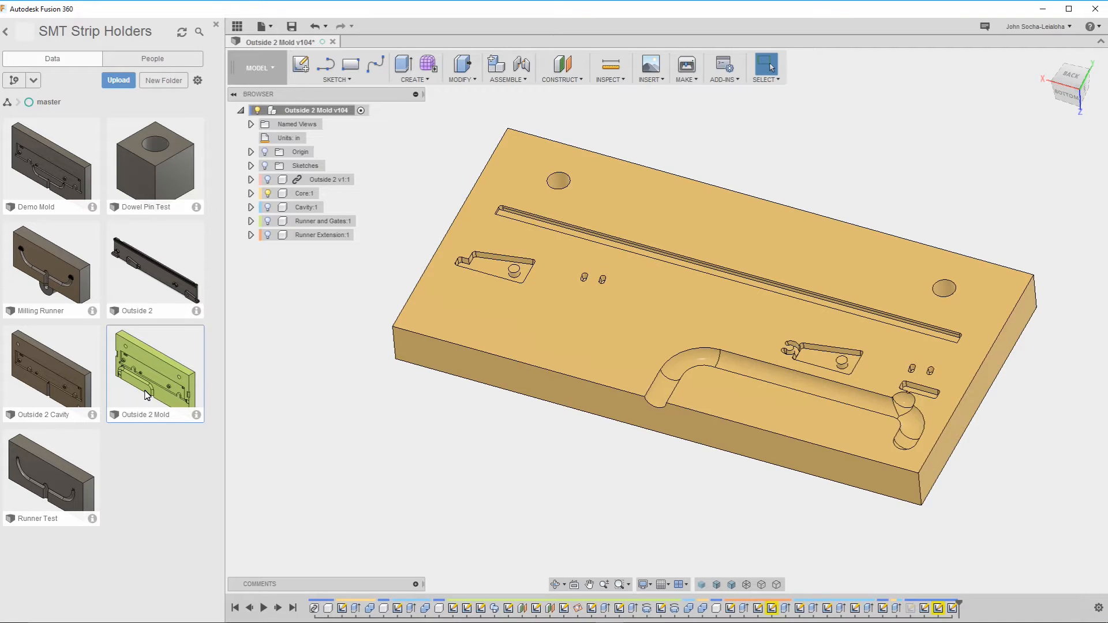
Step: Choose Import New Version for the Outside 2 design in the Data Panel
{"action": "right_click", "coordinate": [144, 394]}
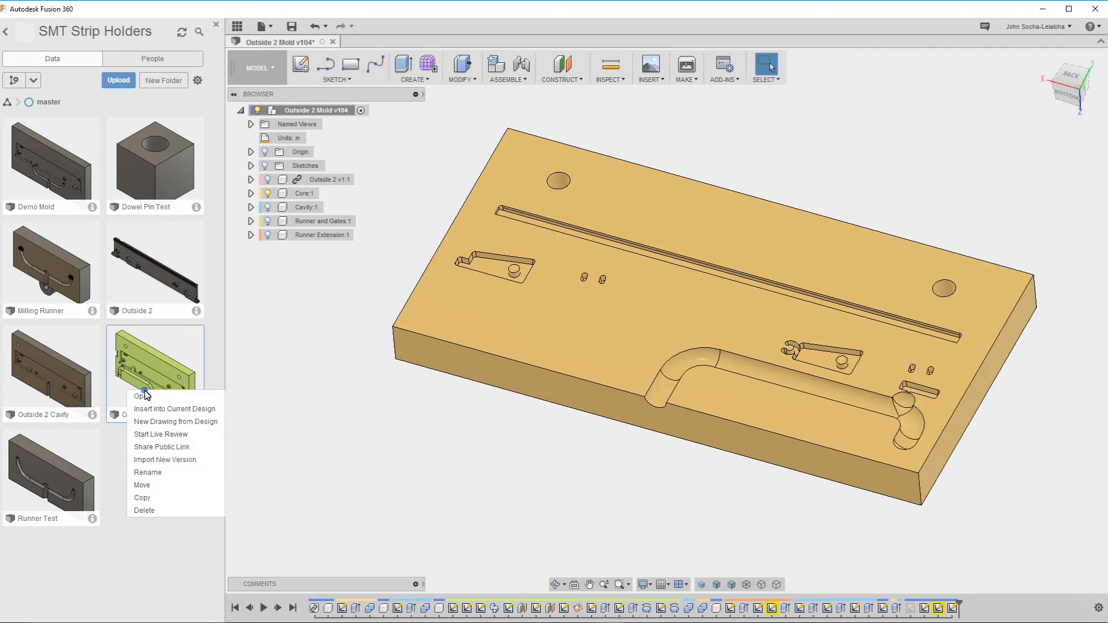
{"action": "mouse_move", "coordinate": [114, 473]}
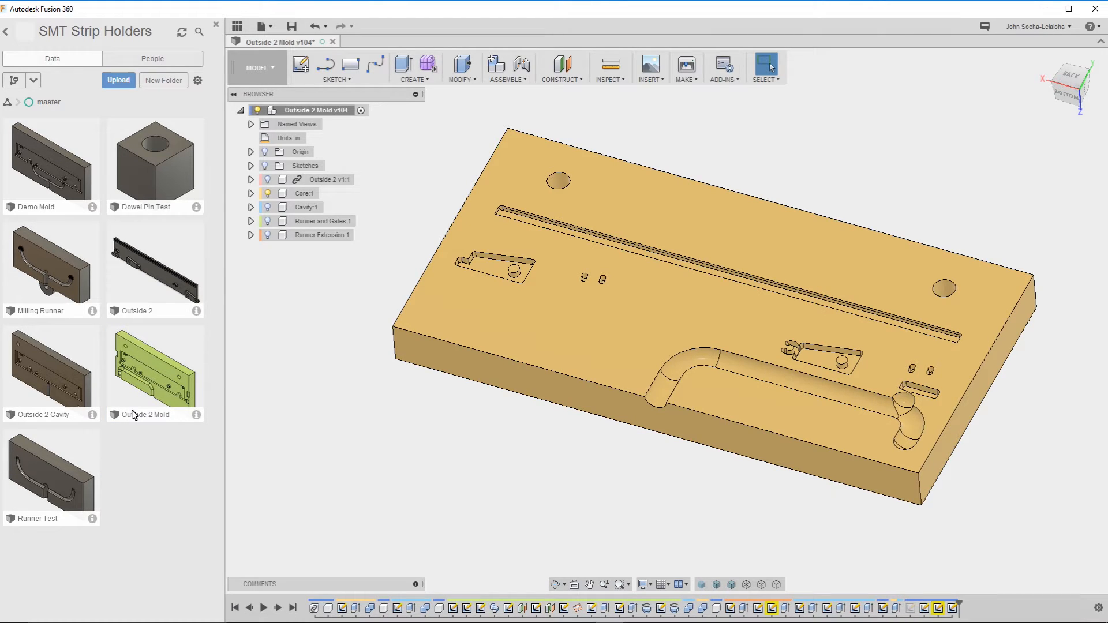
{"action": "mouse_move", "coordinate": [152, 283]}
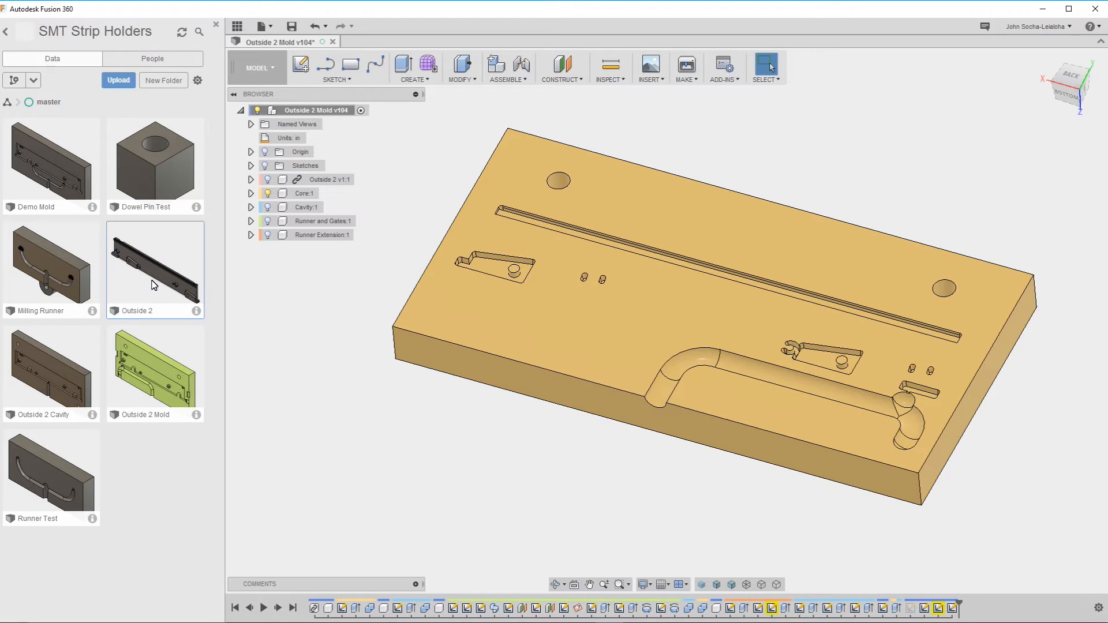
{"action": "right_click", "coordinate": [155, 284]}
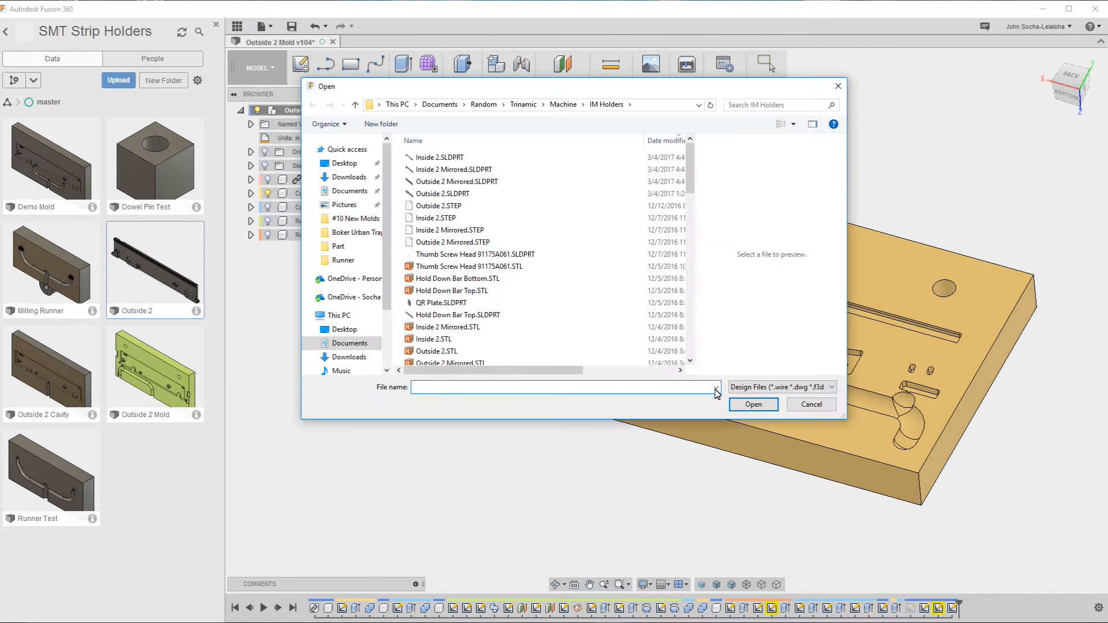
Step: Upload Outside 2.SLDPRT, filtered by SolidWorks Files, as the newest Outside 2 version
{"action": "left_click", "coordinate": [831, 387]}
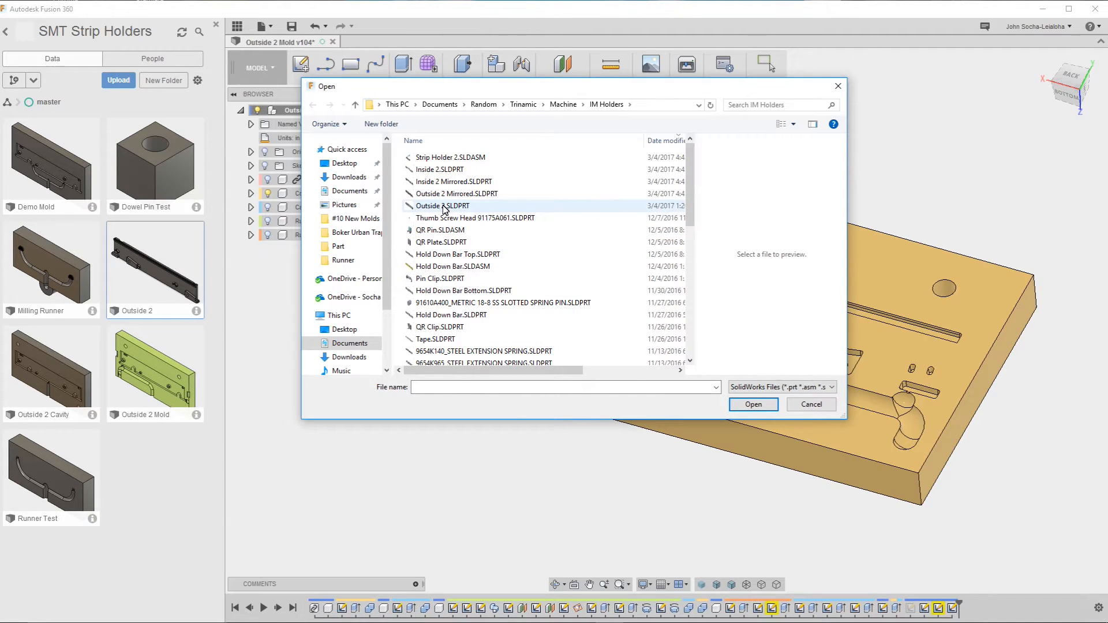
{"action": "left_click", "coordinate": [443, 205]}
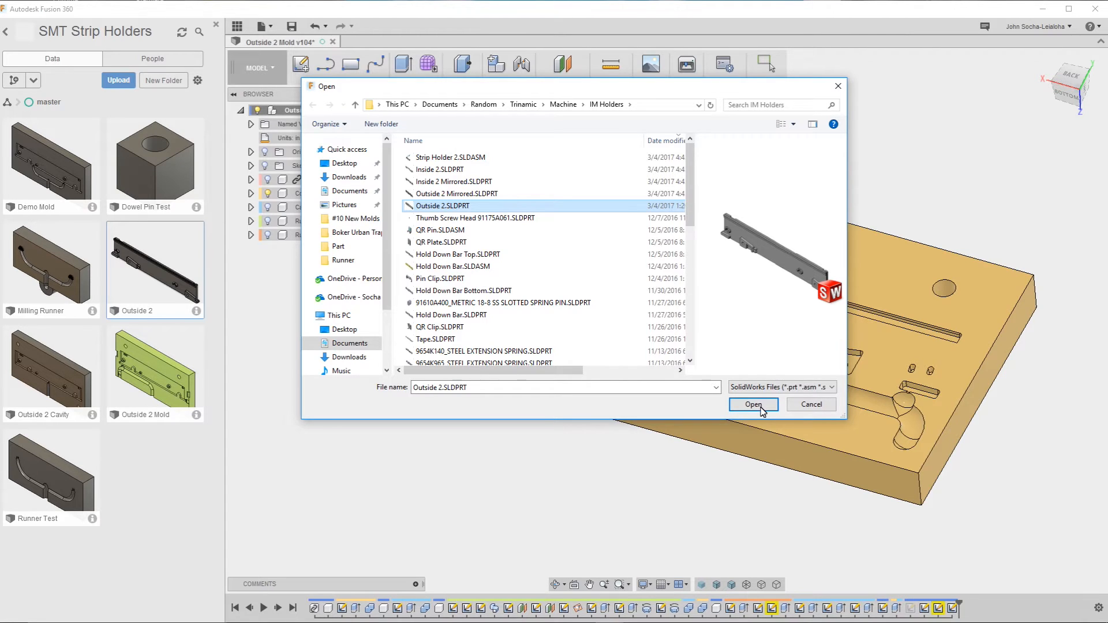
{"action": "left_click", "coordinate": [754, 404]}
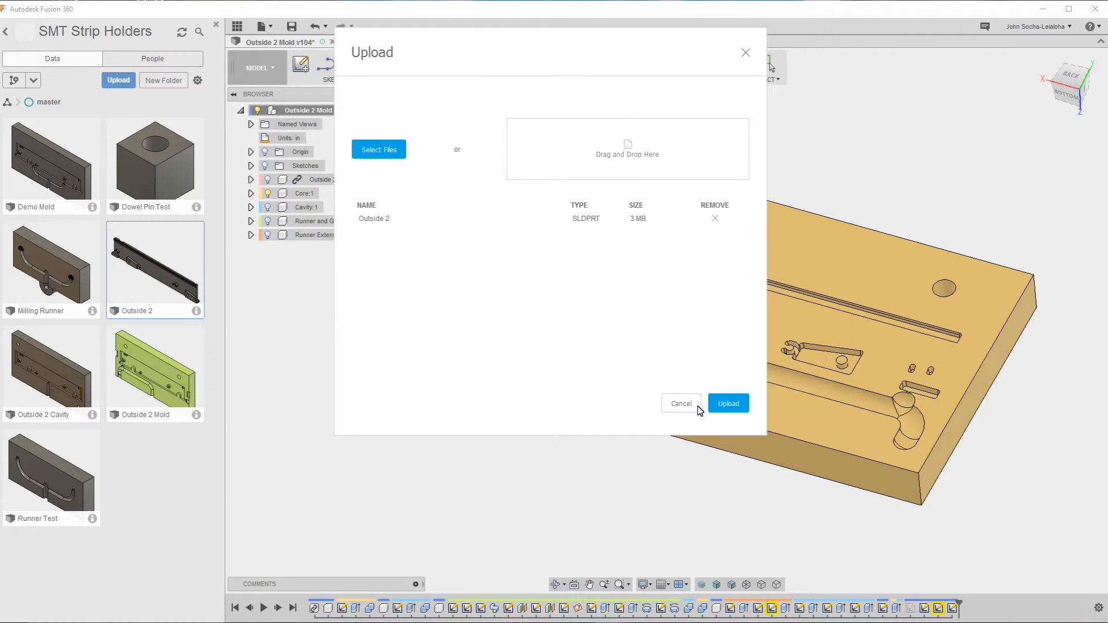
{"action": "mouse_move", "coordinate": [728, 408]}
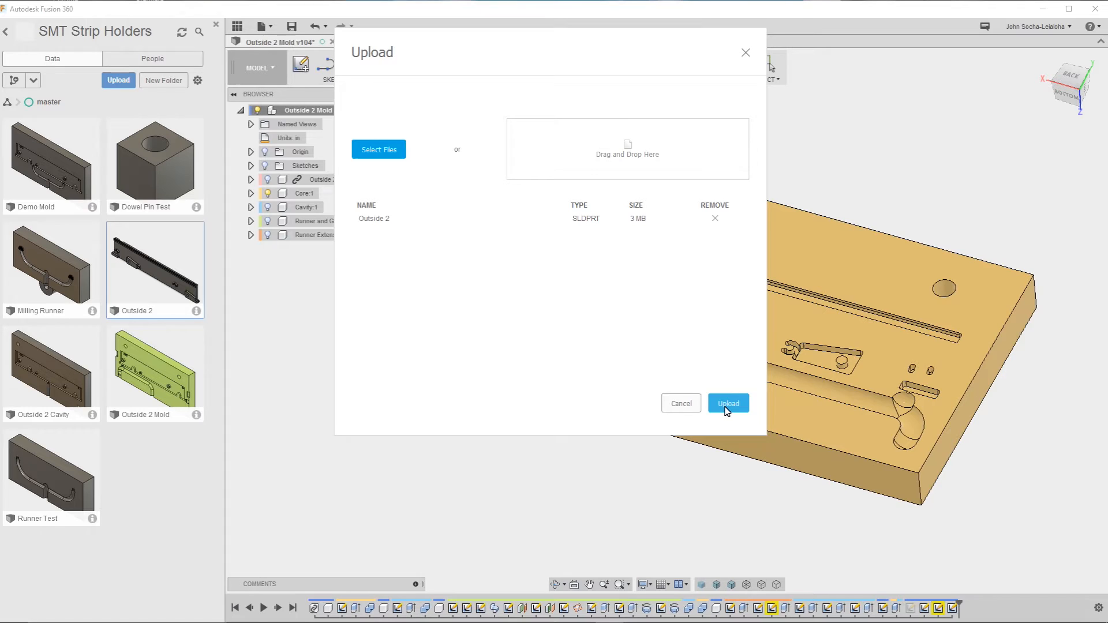
{"action": "left_click", "coordinate": [728, 403]}
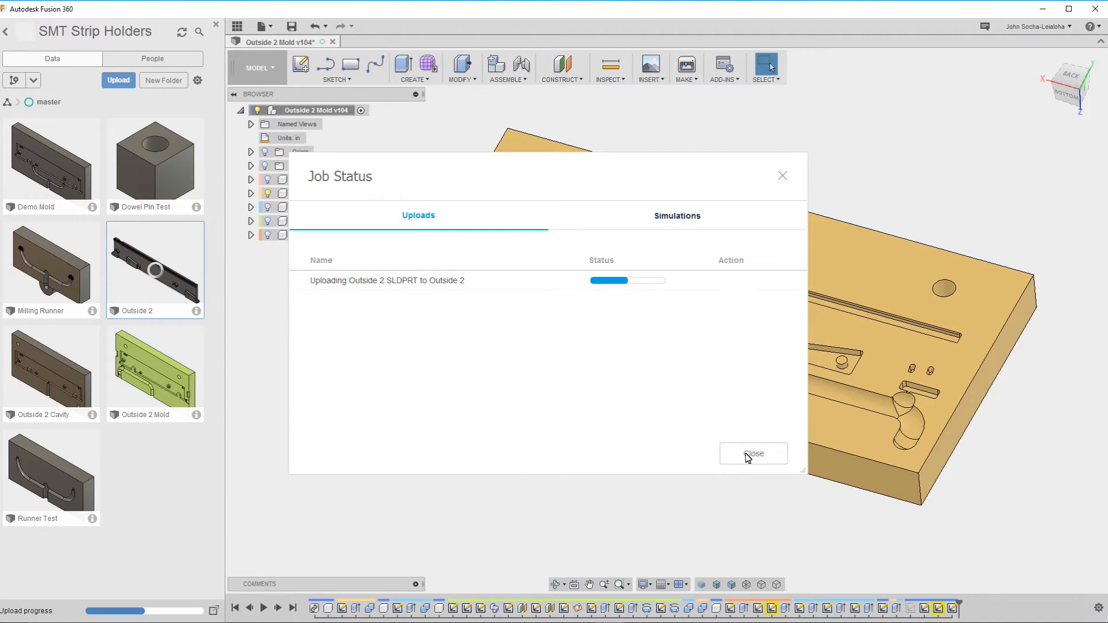
{"action": "left_click", "coordinate": [753, 454]}
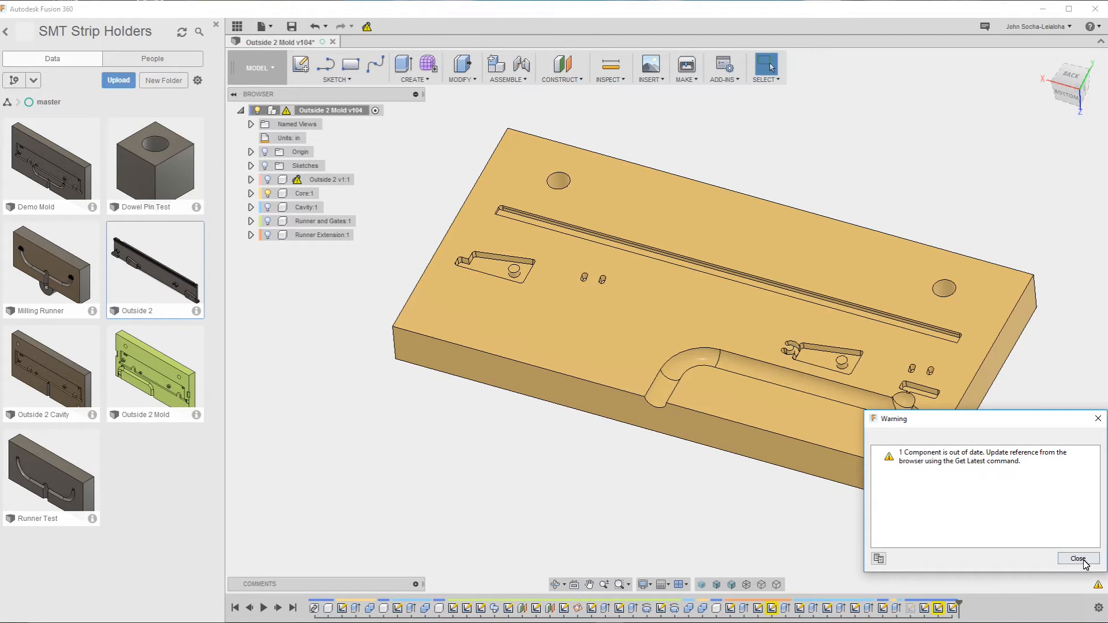
Step: Dismiss the out-of-date component warning and close the Data Panel
{"action": "left_click", "coordinate": [1078, 559]}
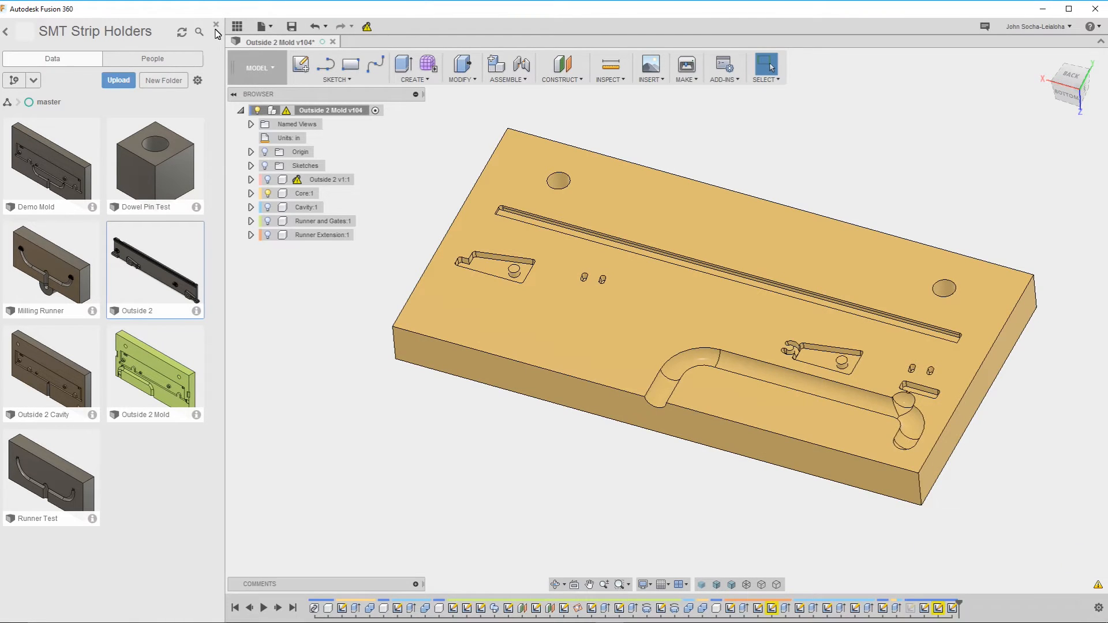
{"action": "left_click", "coordinate": [211, 24]}
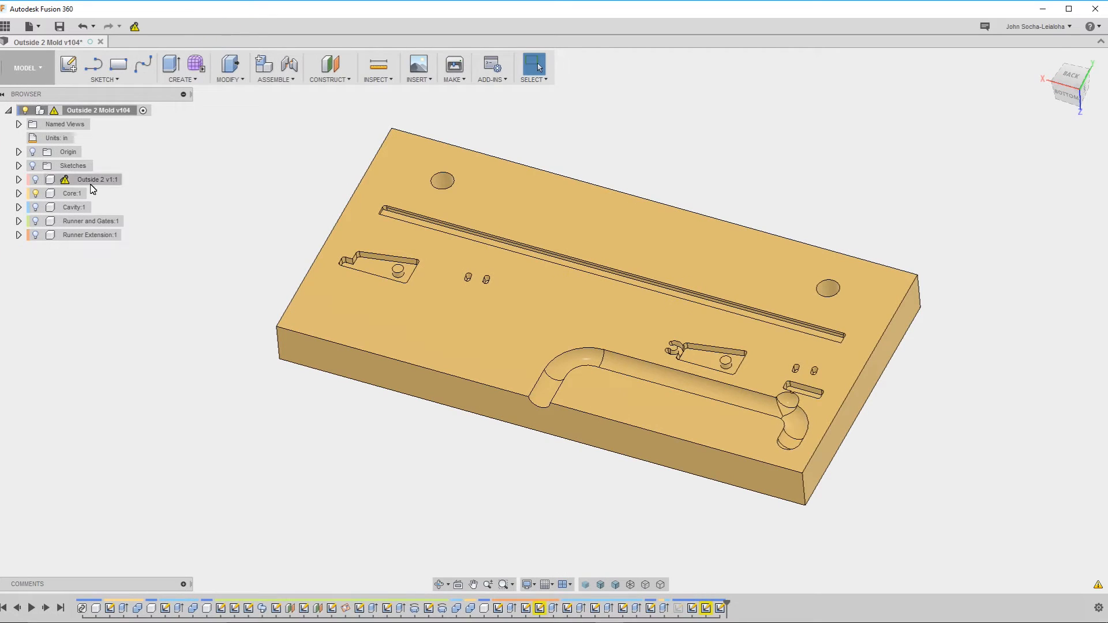
{"action": "mouse_move", "coordinate": [120, 340]}
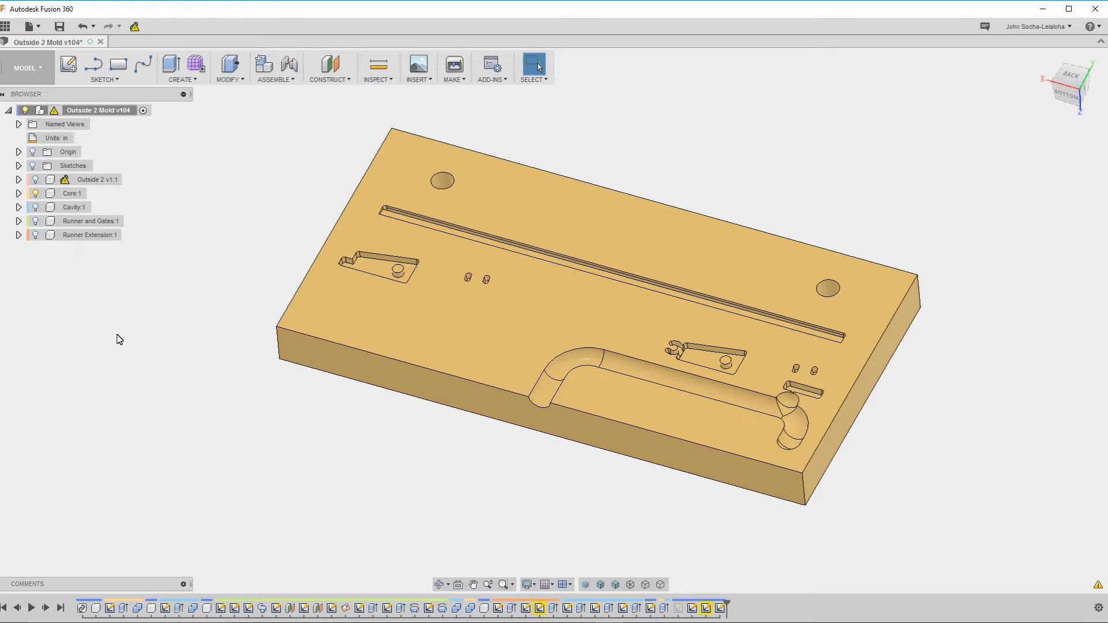
{"action": "mouse_move", "coordinate": [117, 304]}
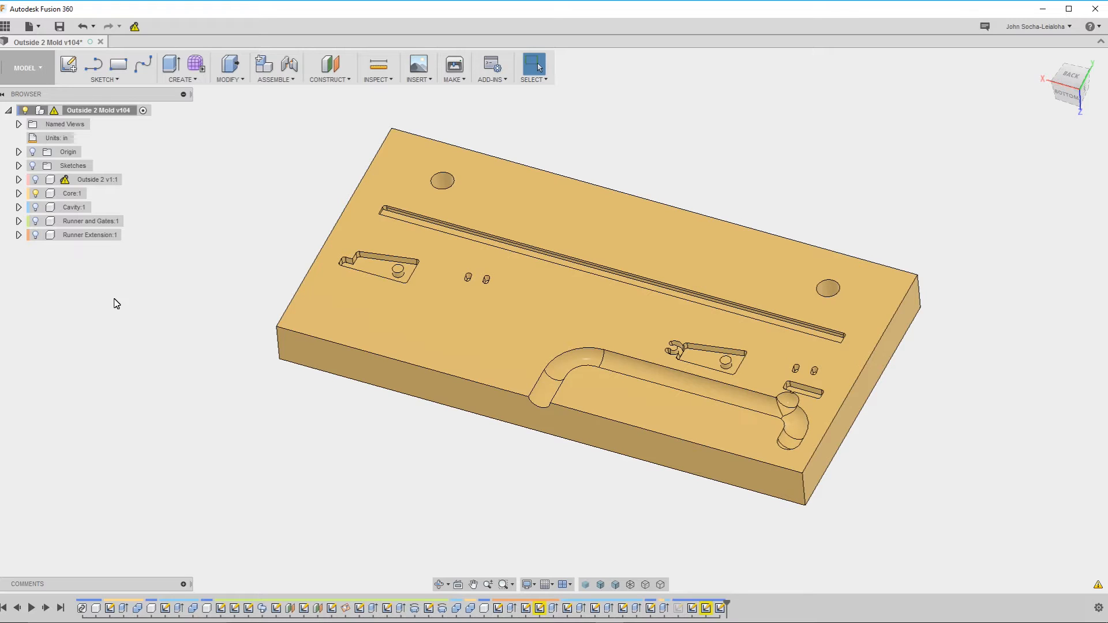
Step: Get the latest version of the outdated Outside 2 v1 component
{"action": "right_click", "coordinate": [90, 179]}
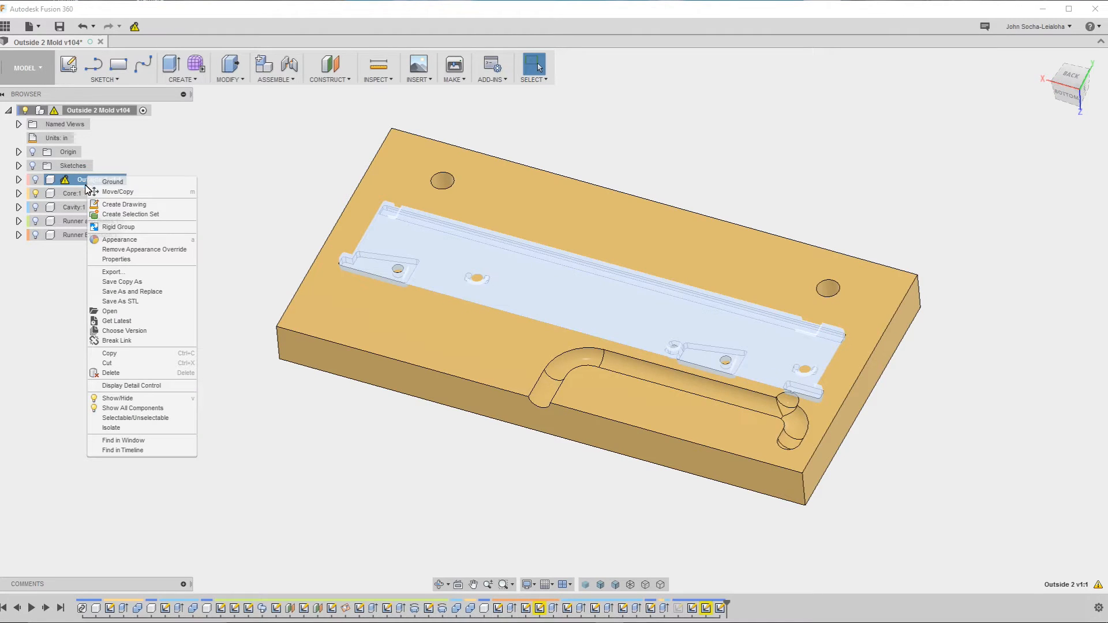
{"action": "mouse_move", "coordinate": [116, 321]}
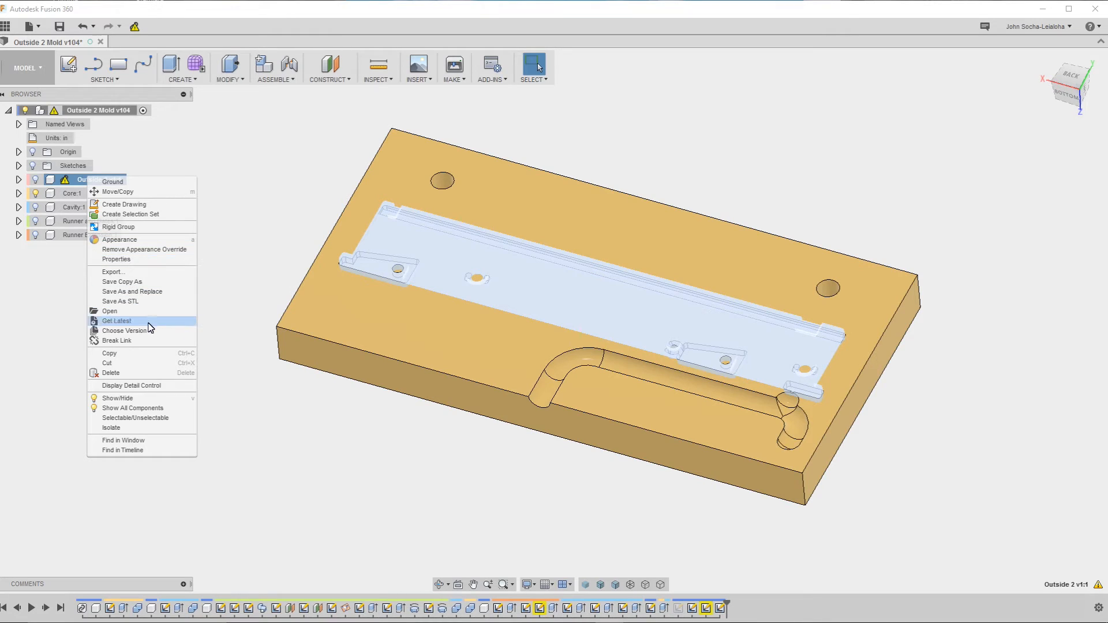
{"action": "mouse_move", "coordinate": [125, 331]}
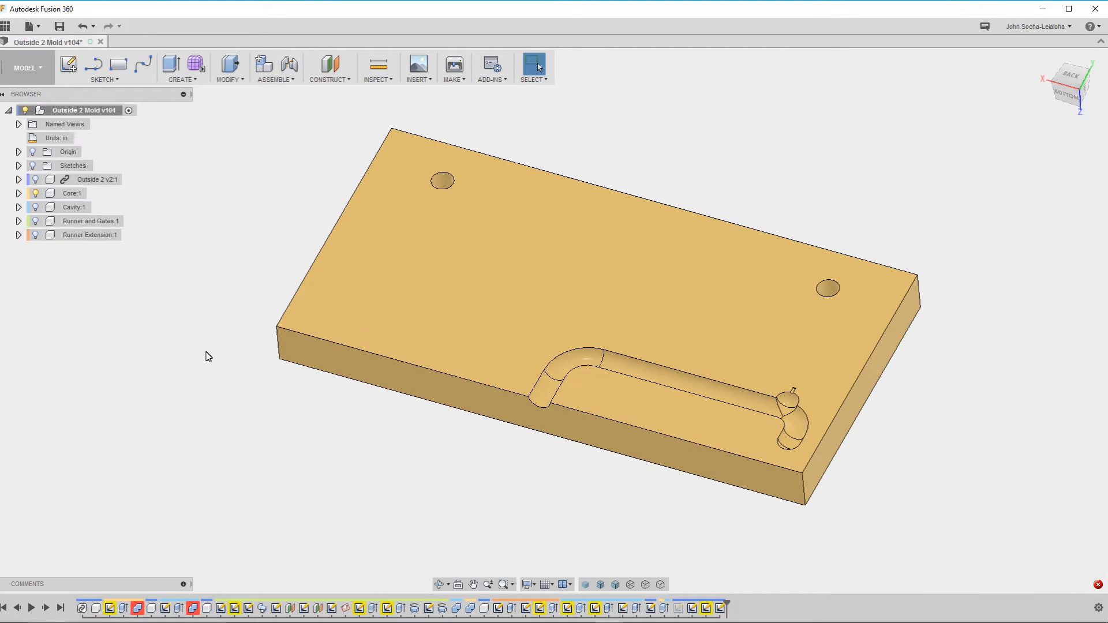
{"action": "mouse_move", "coordinate": [201, 600]}
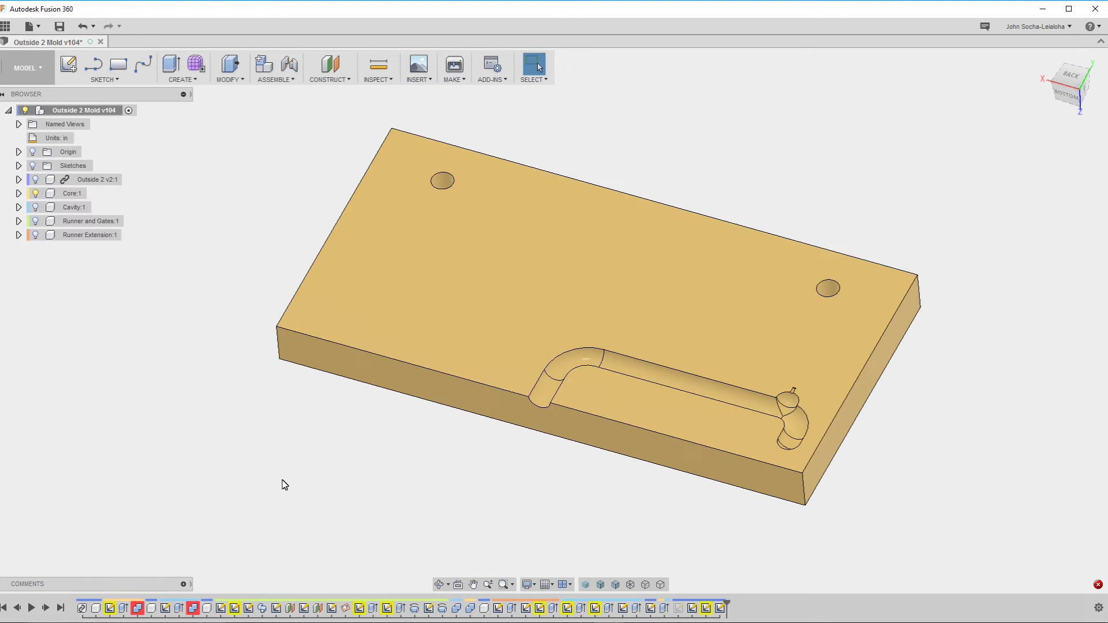
{"action": "mouse_move", "coordinate": [128, 212]}
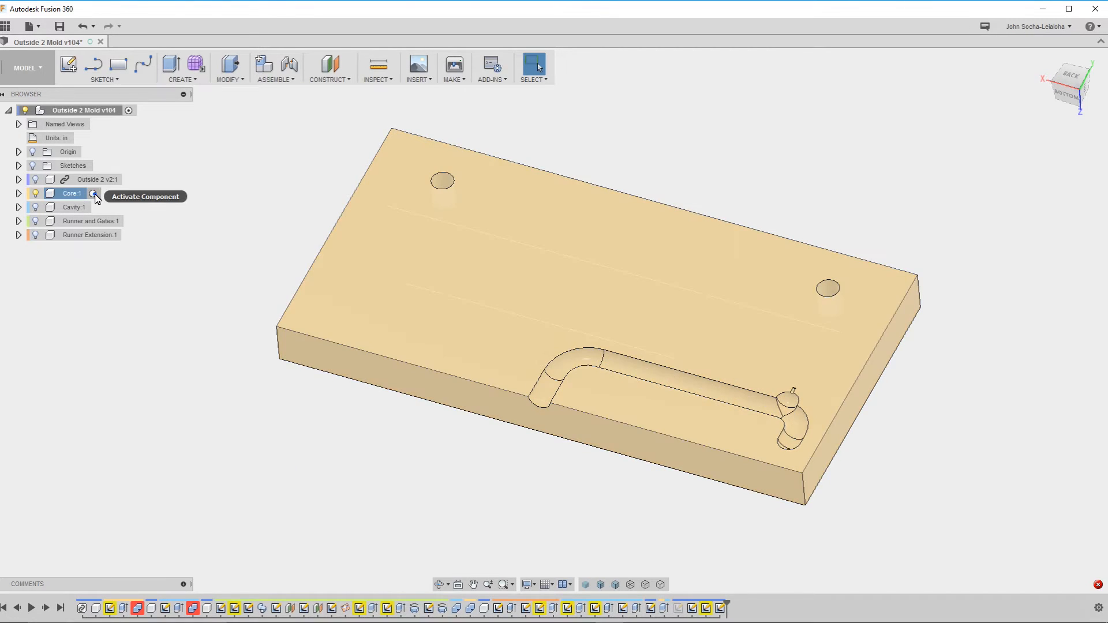
Step: Activate Core:1 and edit its Sketch1 from the timeline
{"action": "double_click", "coordinate": [95, 194]}
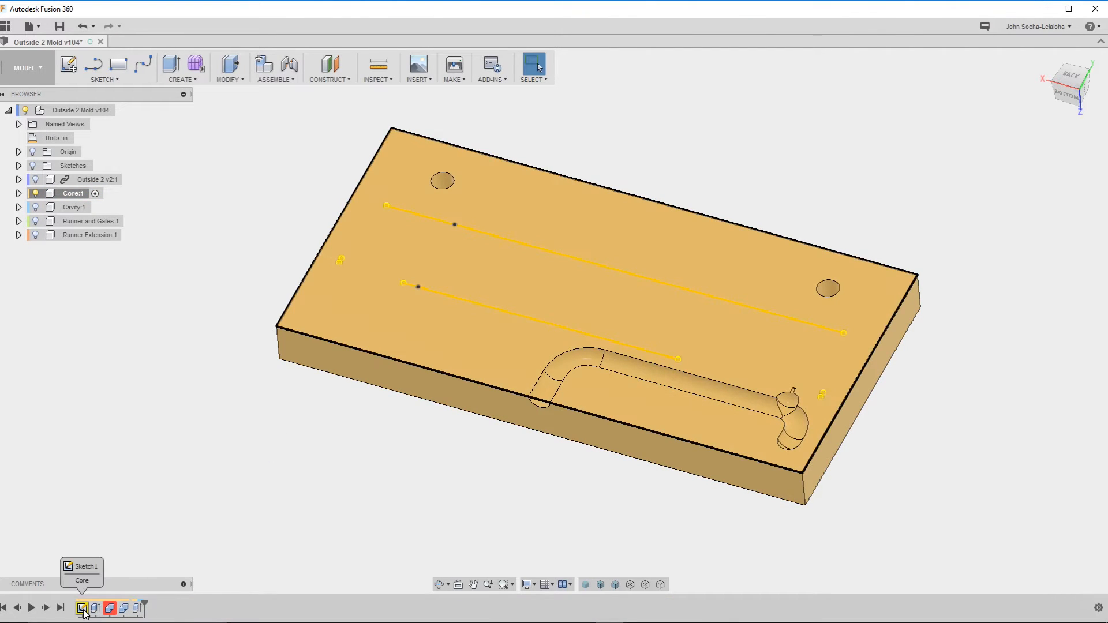
{"action": "right_click", "coordinate": [80, 609]}
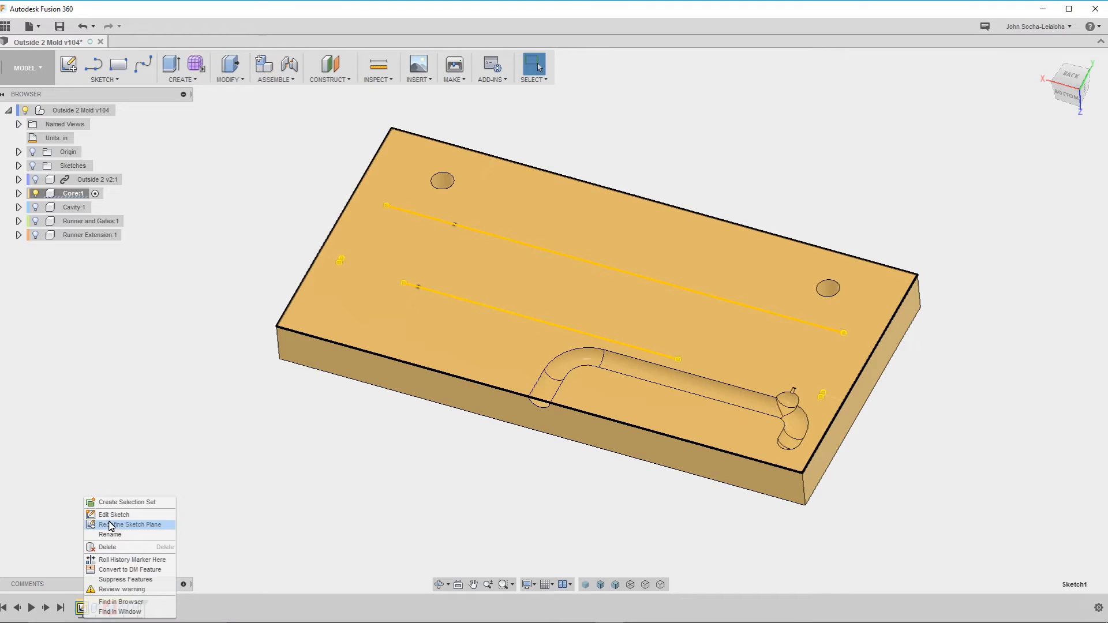
{"action": "left_click", "coordinate": [113, 514]}
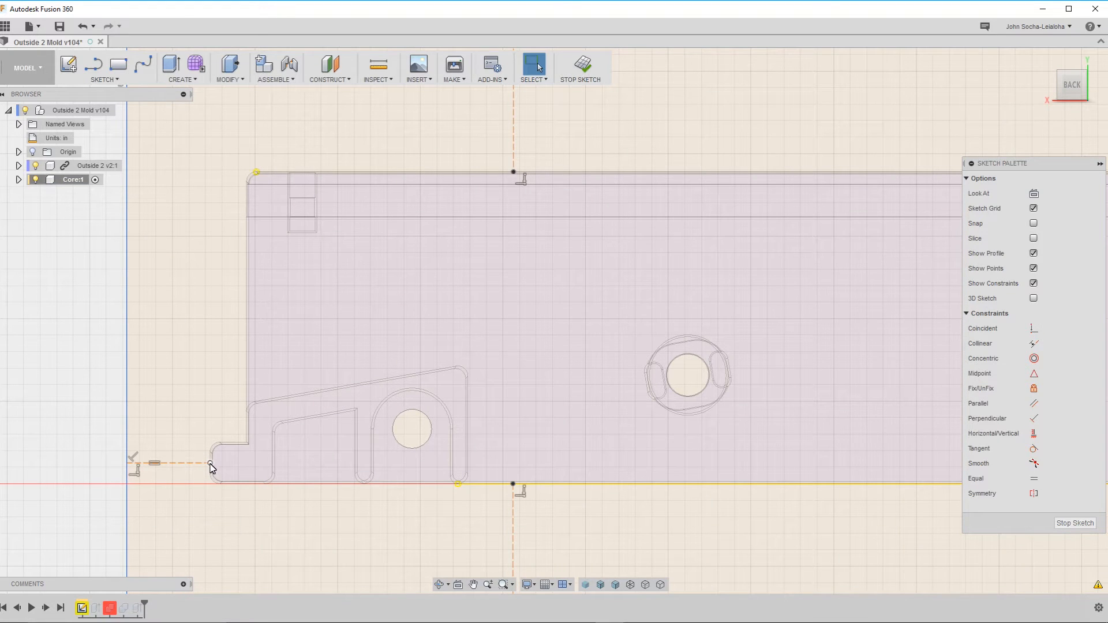
Step: Reproject and reconstrain the broken Core sketch points and lines to the new Outside 2 edges
{"action": "left_click", "coordinate": [206, 464]}
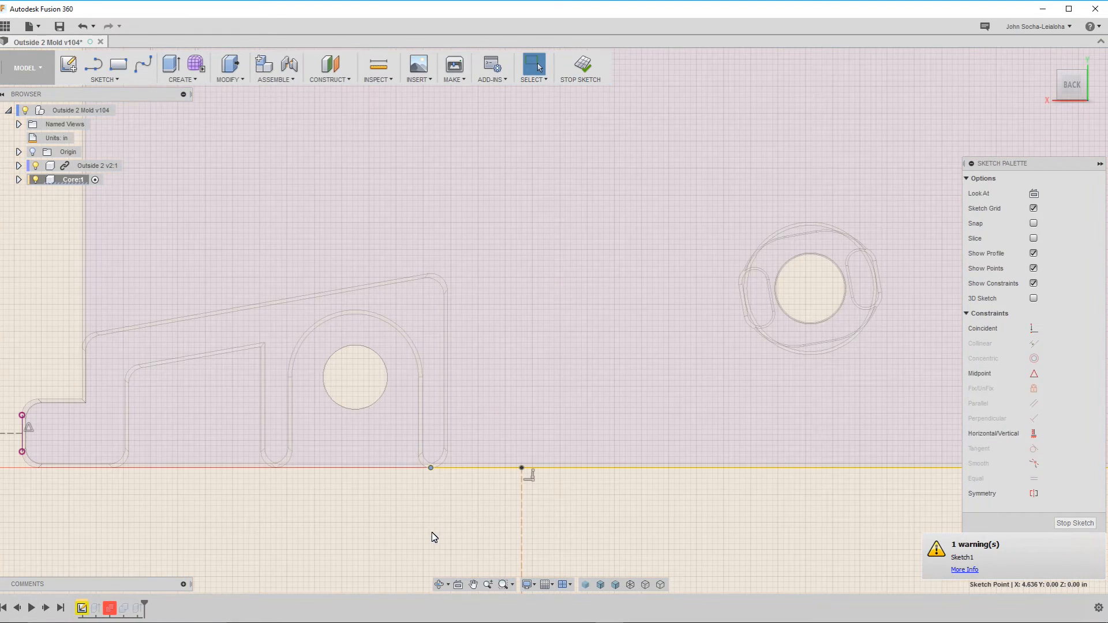
{"action": "left_click", "coordinate": [431, 469]}
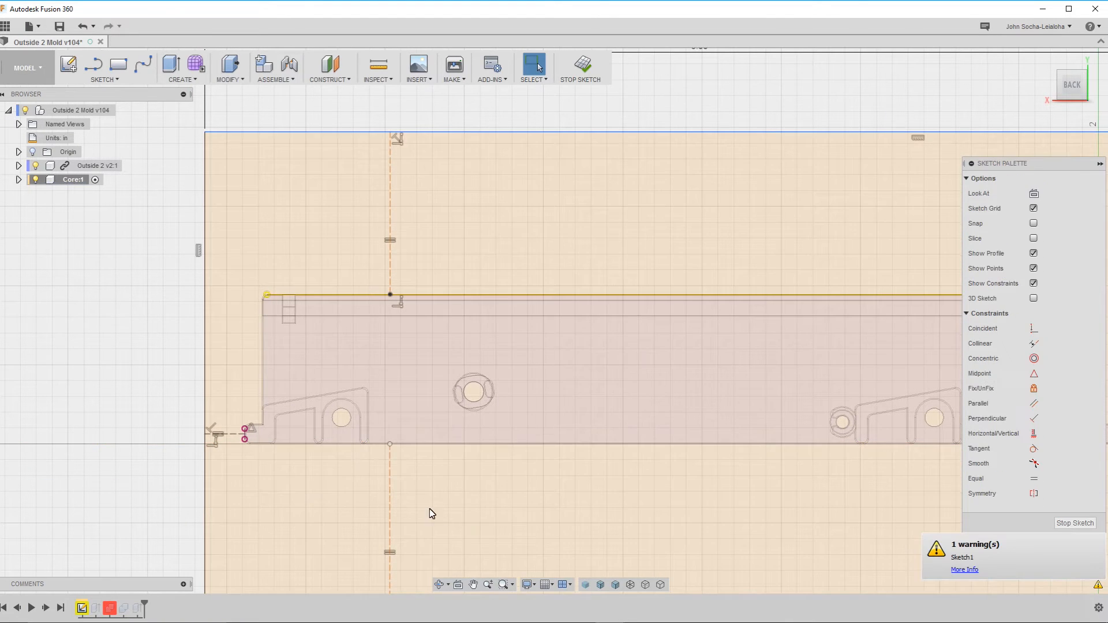
{"action": "left_click", "coordinate": [390, 445]}
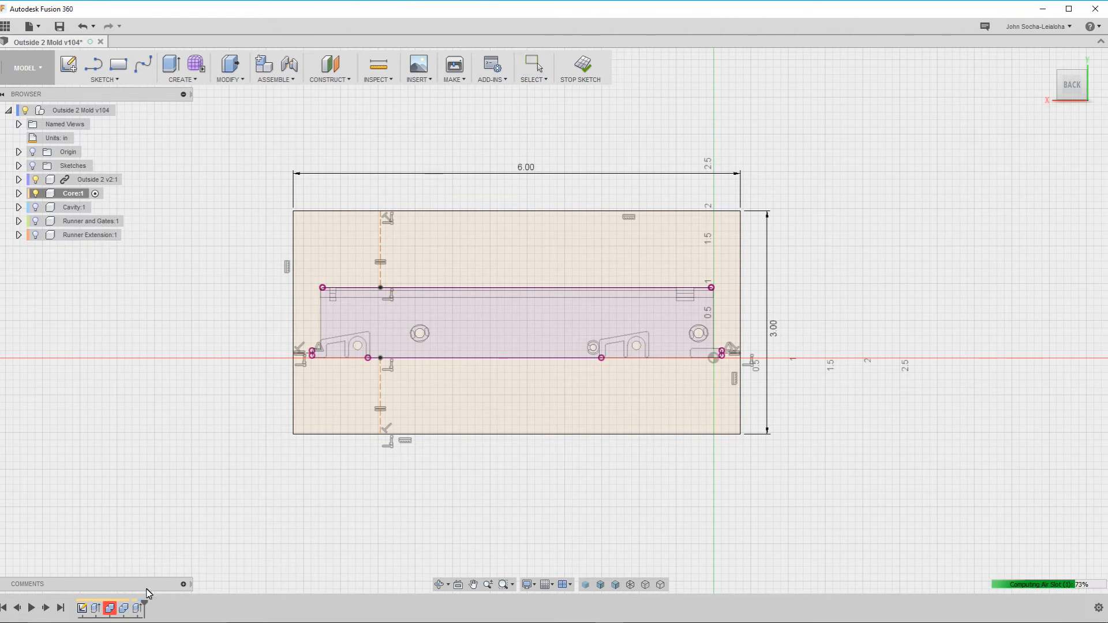
Step: Stop the Core sketch and activate the top-level Outside 2 Mold v104 design
{"action": "left_click", "coordinate": [580, 63]}
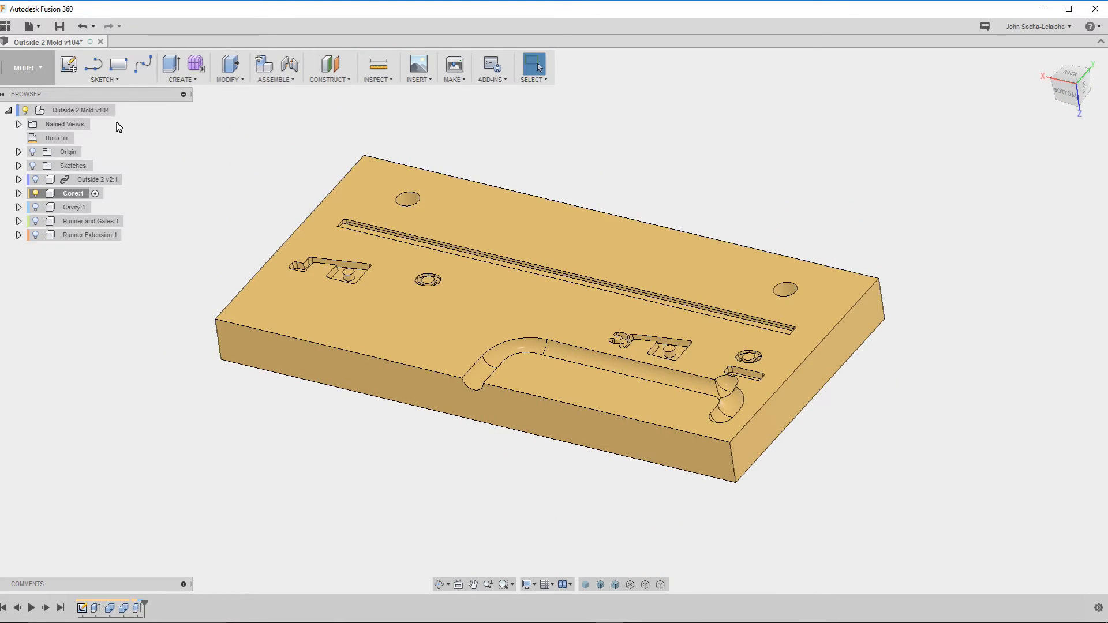
{"action": "mouse_move", "coordinate": [121, 115]}
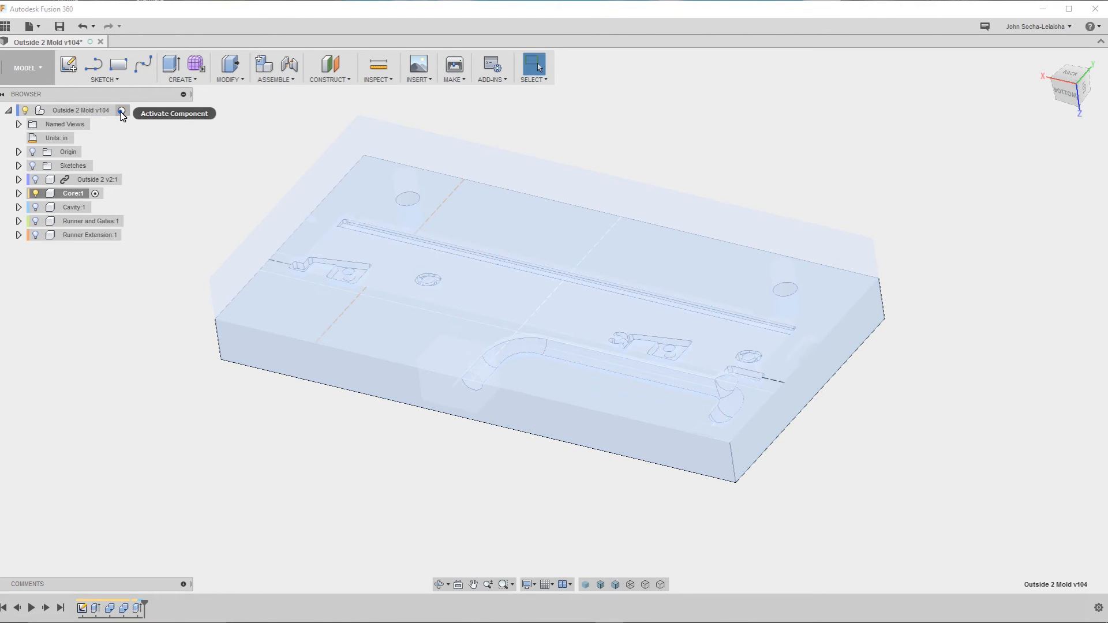
{"action": "left_click", "coordinate": [121, 111]}
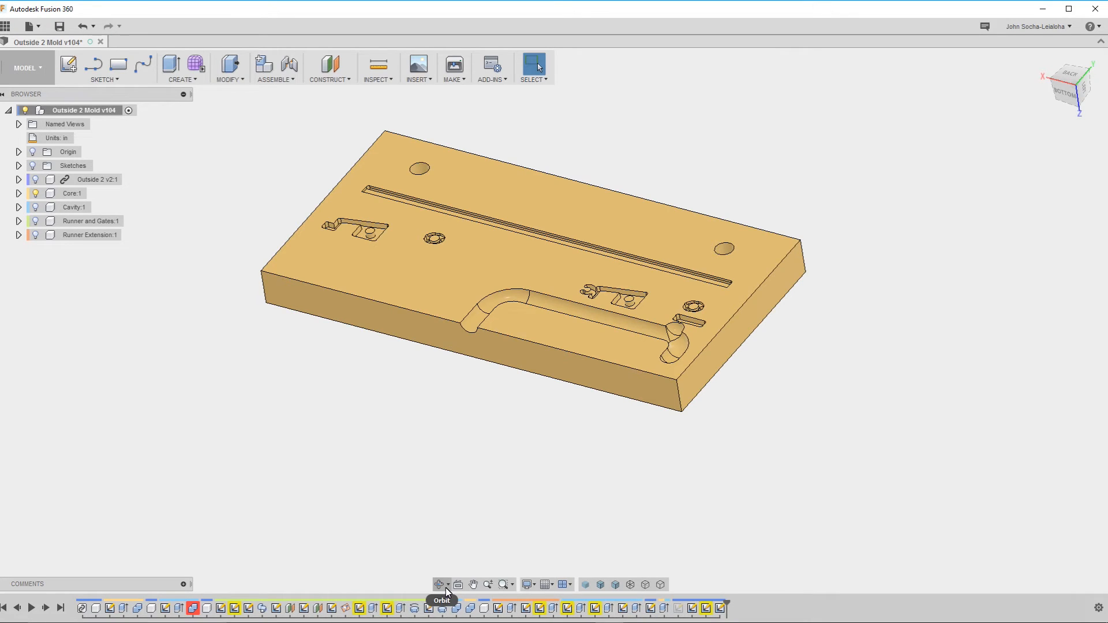
{"action": "mouse_move", "coordinate": [422, 522]}
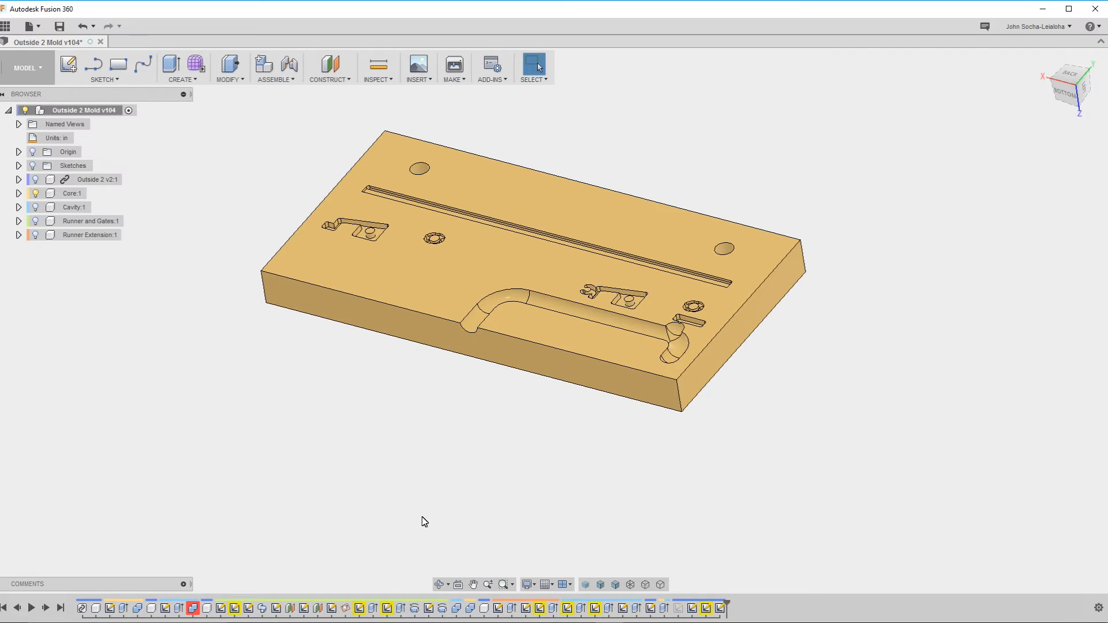
{"action": "left_click", "coordinate": [377, 66]}
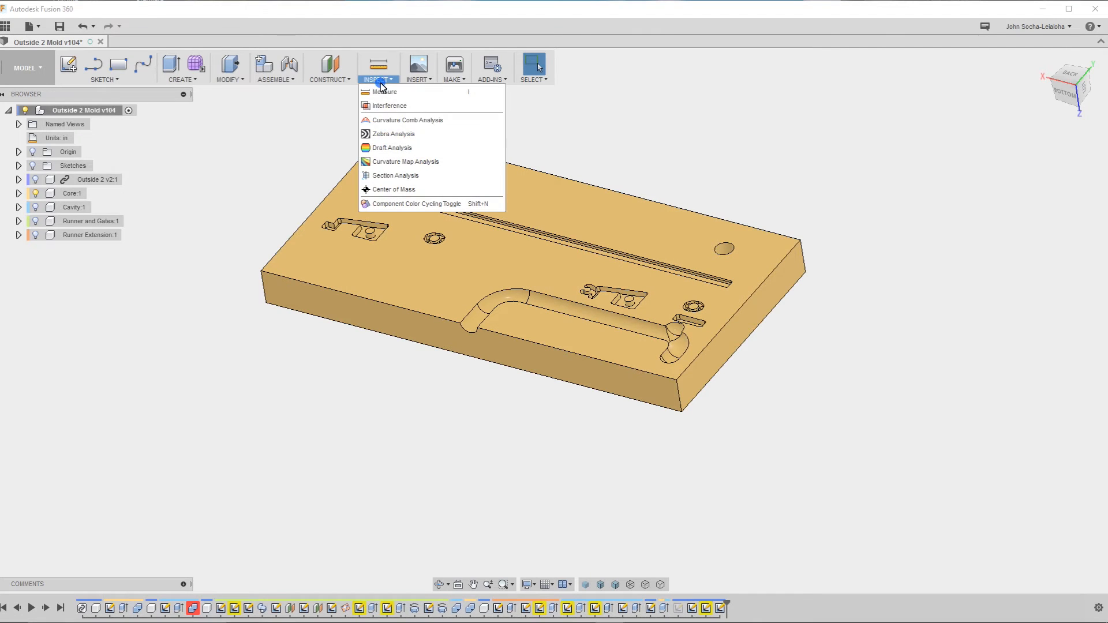
{"action": "mouse_move", "coordinate": [399, 206]}
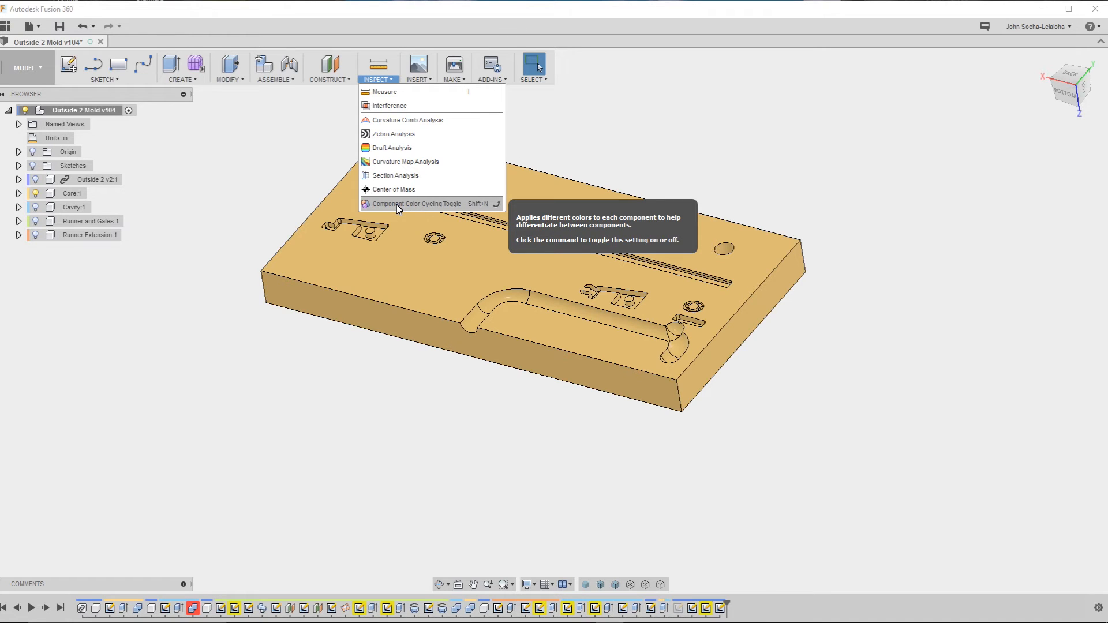
{"action": "left_click", "coordinate": [416, 204]}
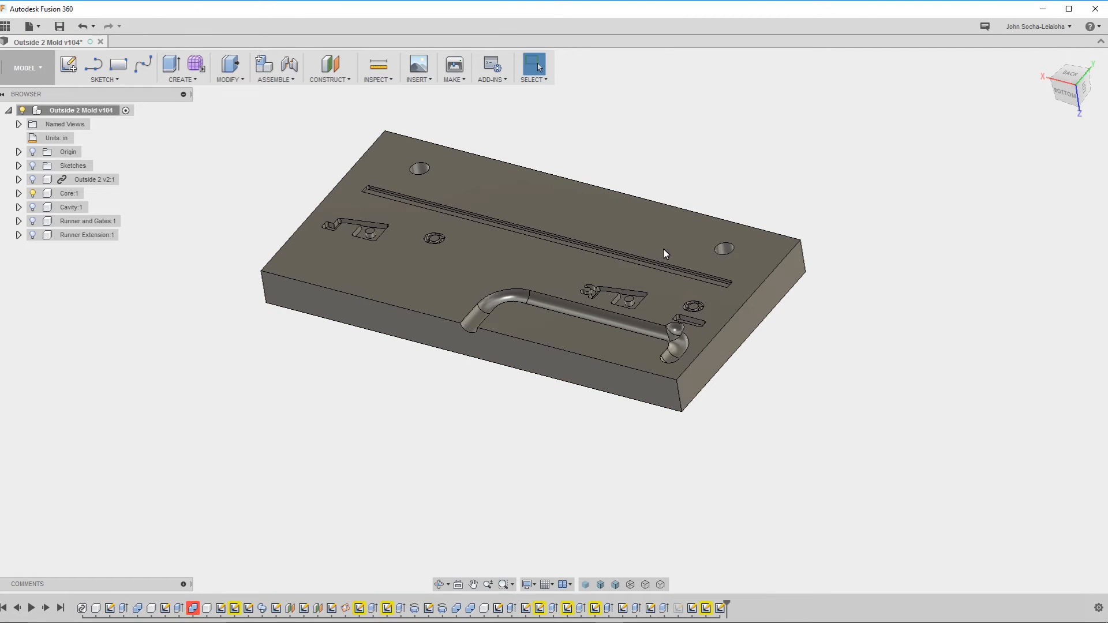
{"action": "mouse_move", "coordinate": [380, 414]}
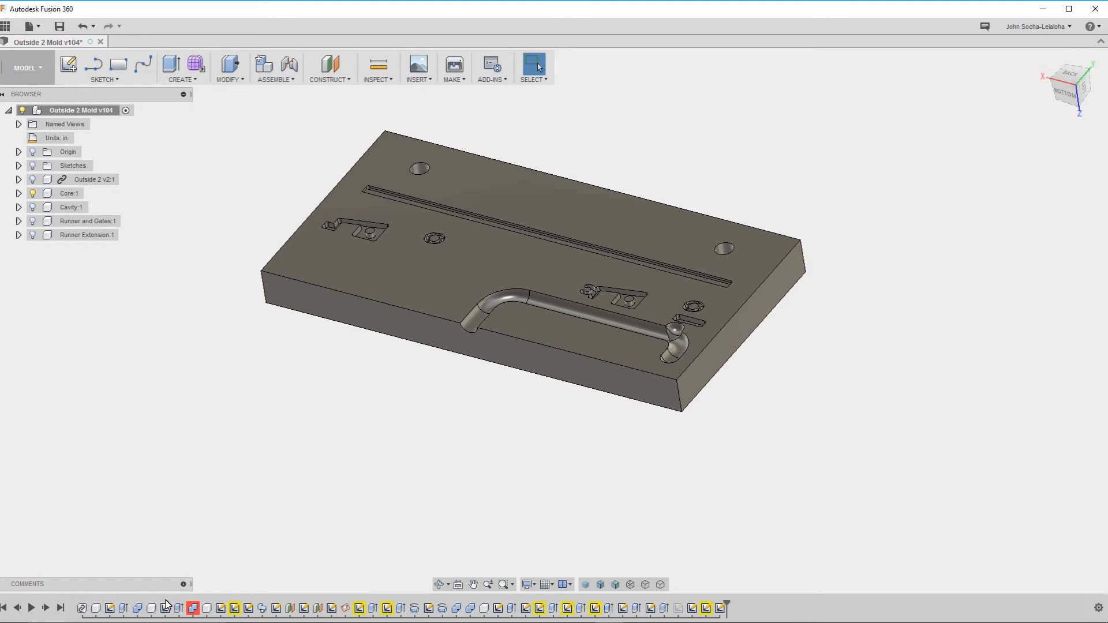
{"action": "mouse_move", "coordinate": [711, 602]}
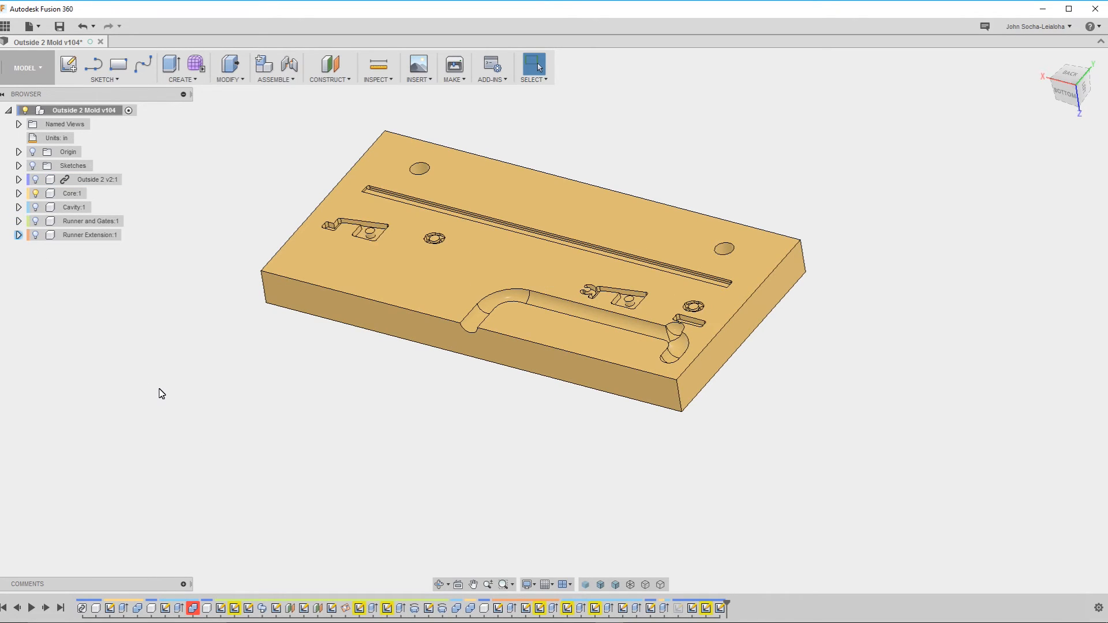
{"action": "mouse_move", "coordinate": [187, 592]}
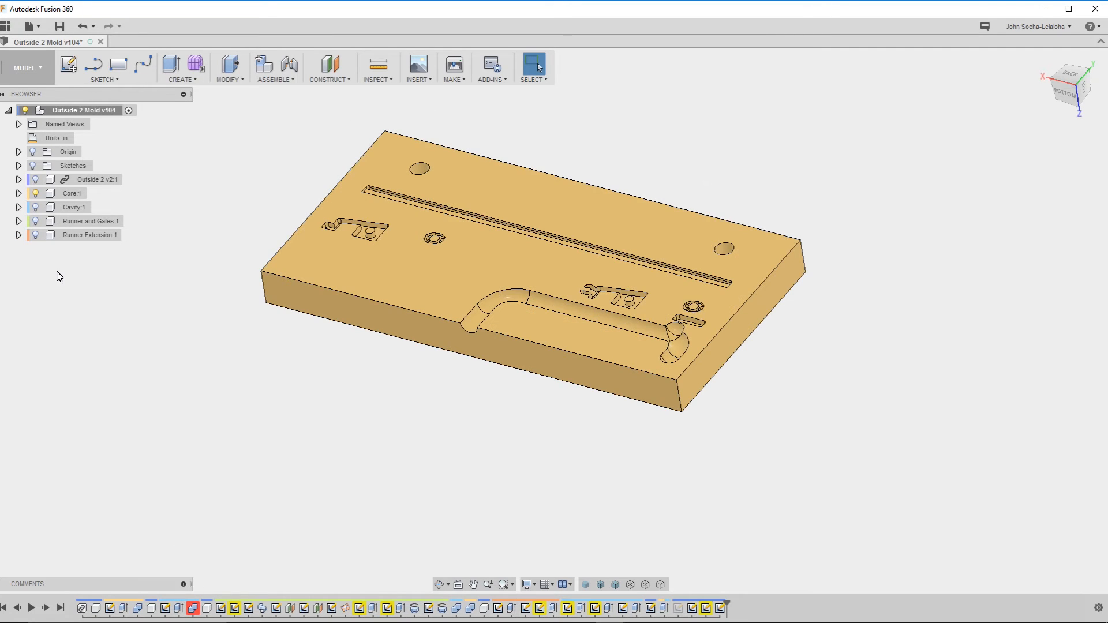
{"action": "left_click", "coordinate": [60, 207]}
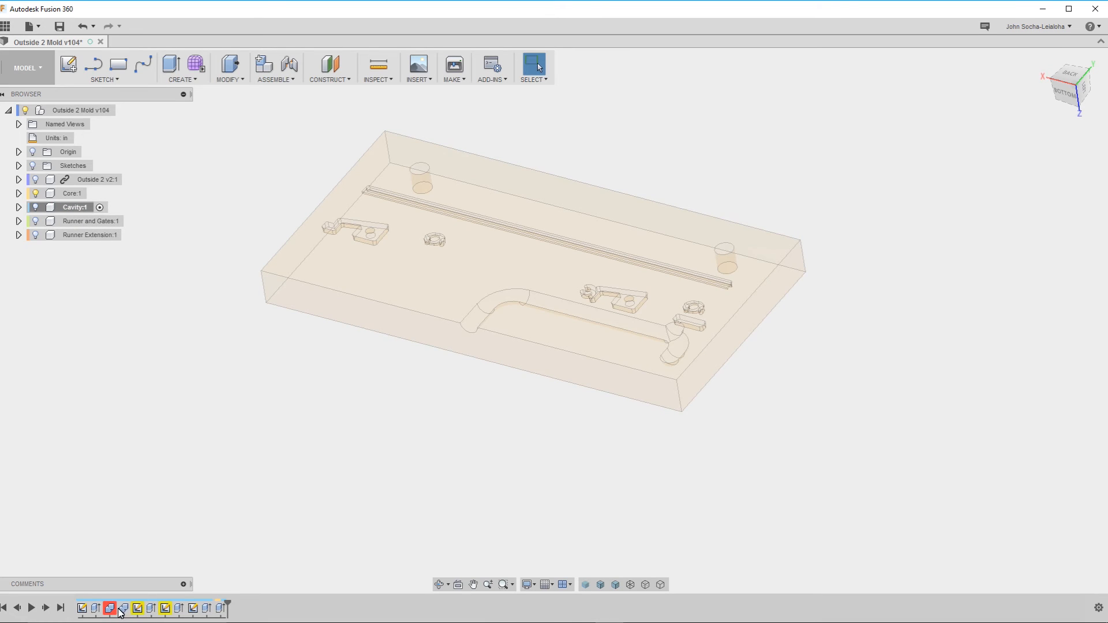
{"action": "mouse_move", "coordinate": [111, 607]}
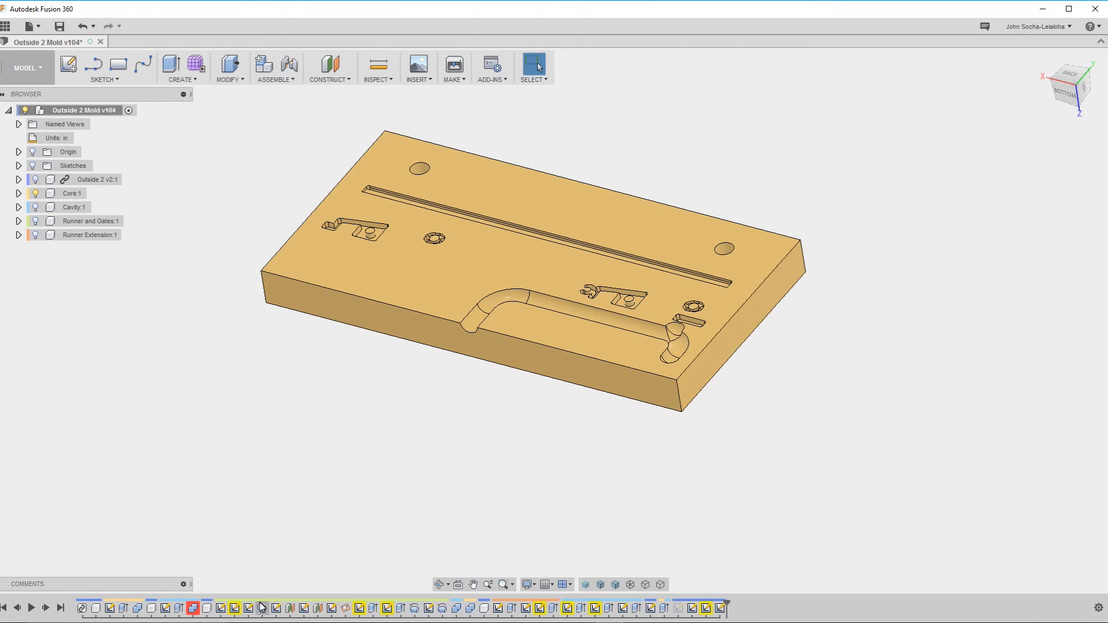
{"action": "mouse_move", "coordinate": [439, 566]}
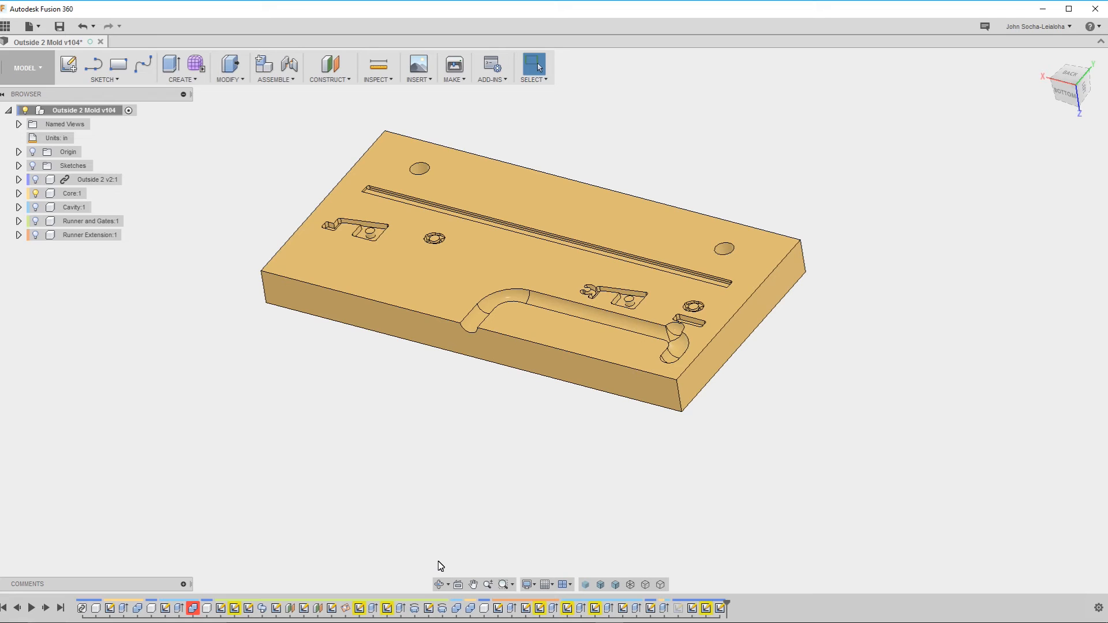
{"action": "mouse_move", "coordinate": [128, 619]}
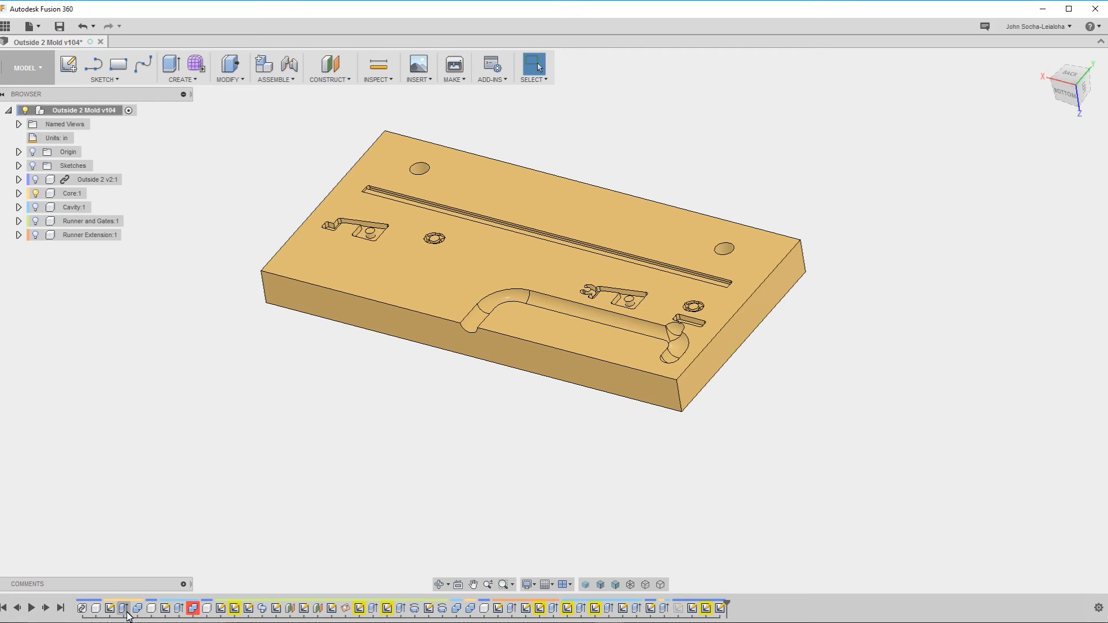